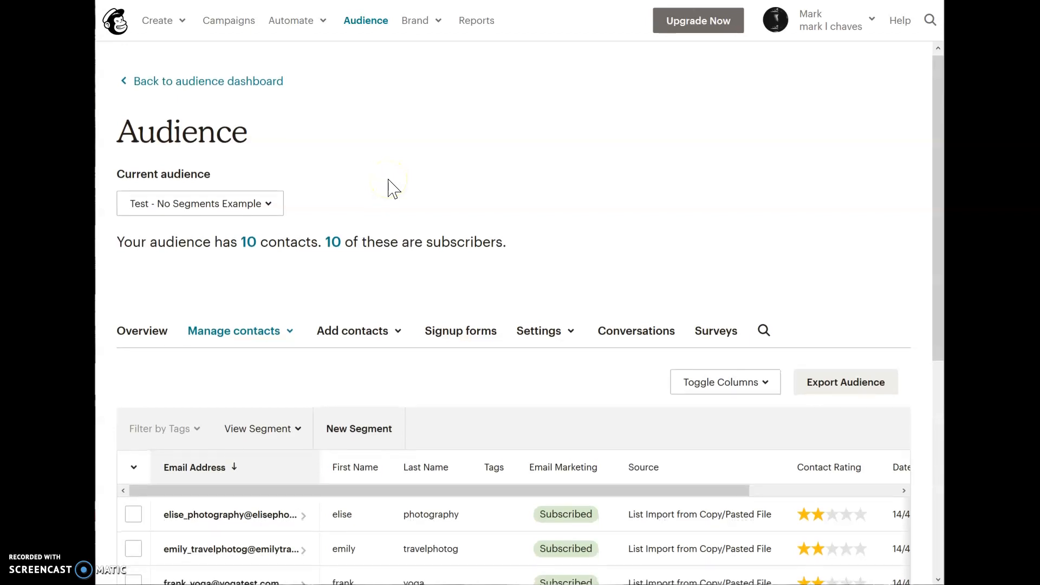
# Step: Scroll the audience page and list its saved segments: Photography Group, Women and Writing Group
pyautogui.scroll(-3)
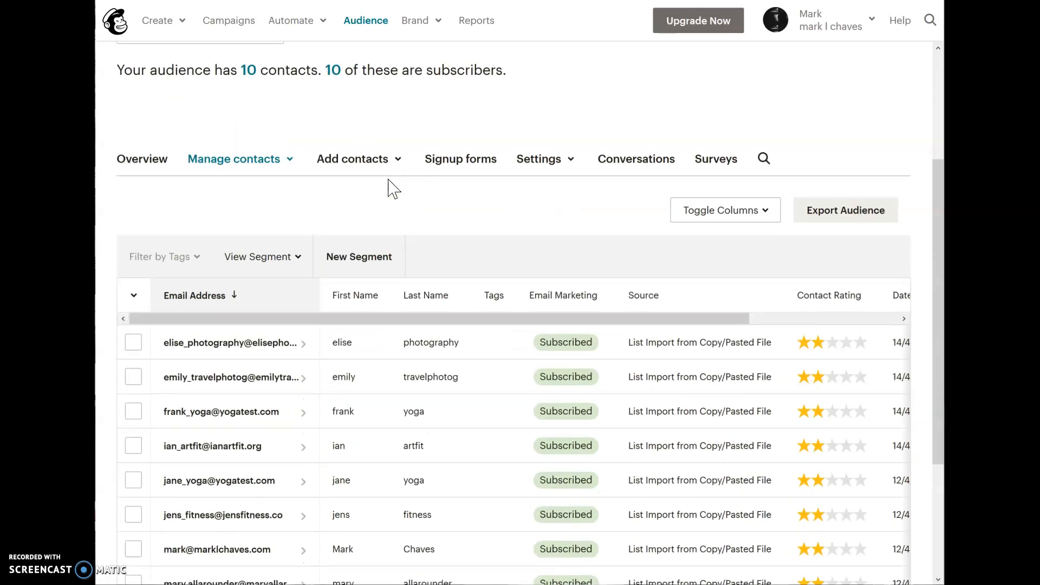
pyautogui.scroll(-3)
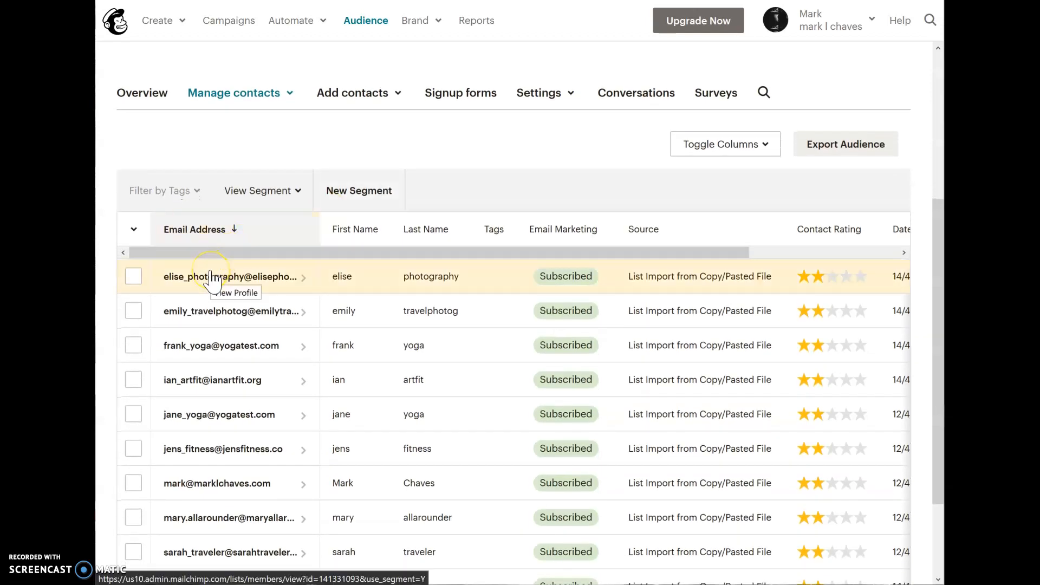
pyautogui.moveTo(416, 279)
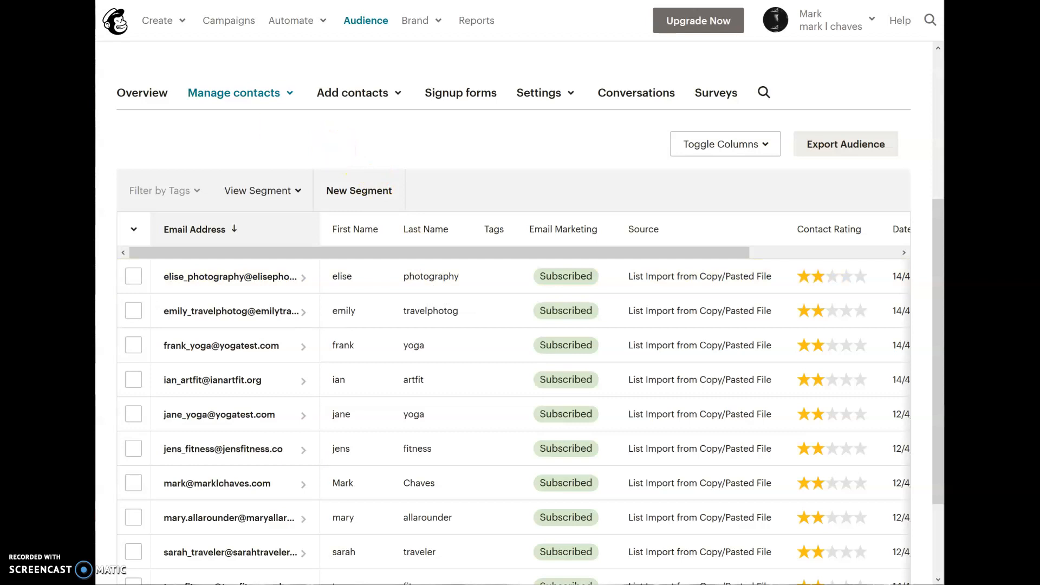
pyautogui.scroll(-3)
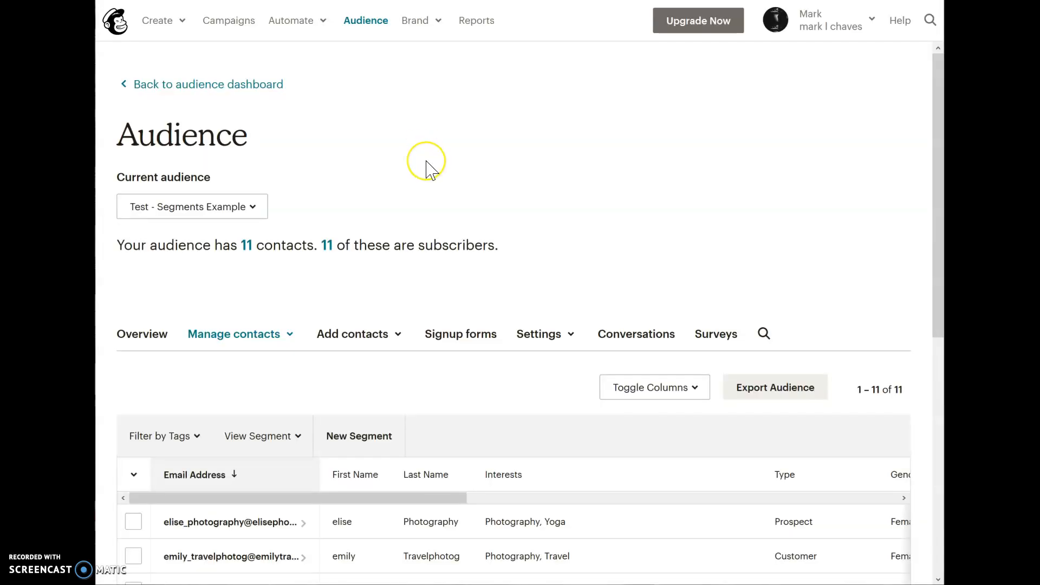
pyautogui.scroll(-3)
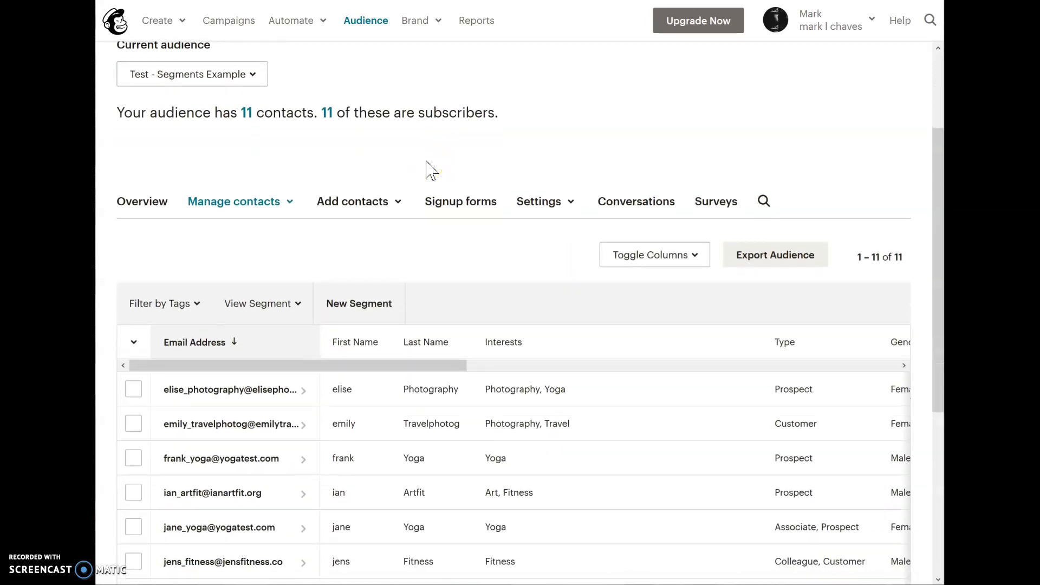
pyautogui.scroll(-3)
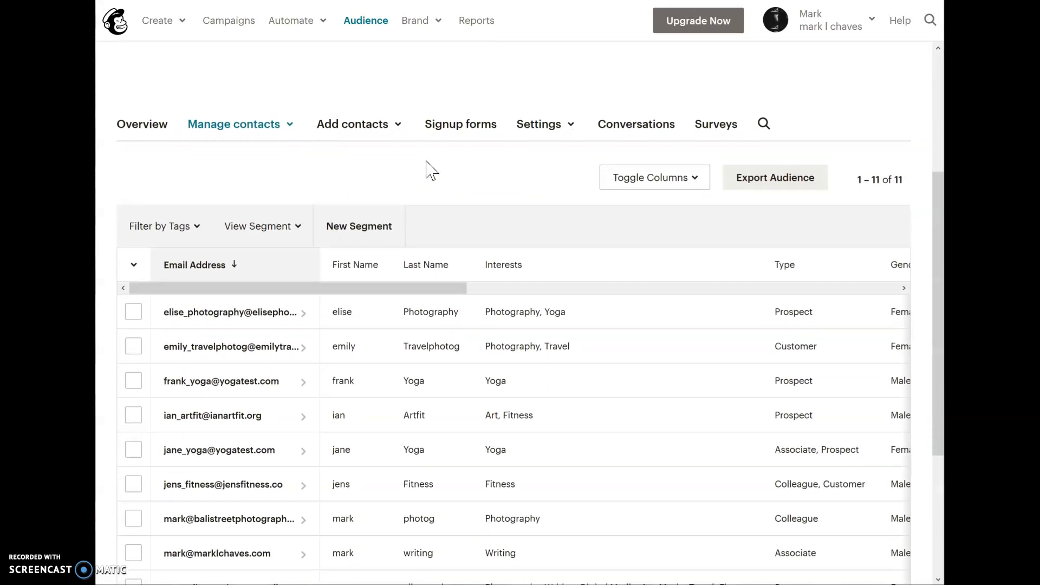
pyautogui.scroll(-3)
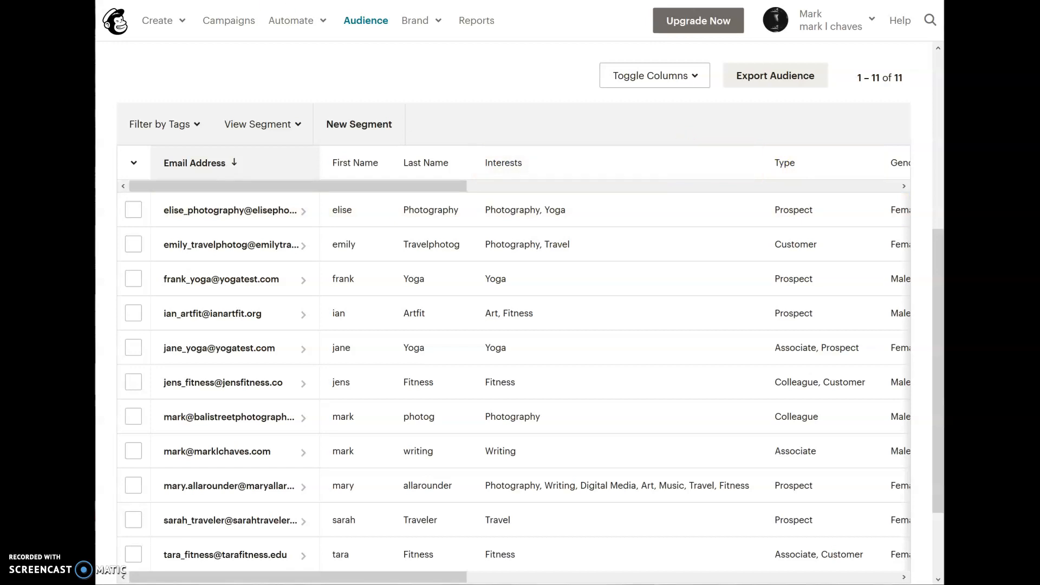
pyautogui.moveTo(545, 165)
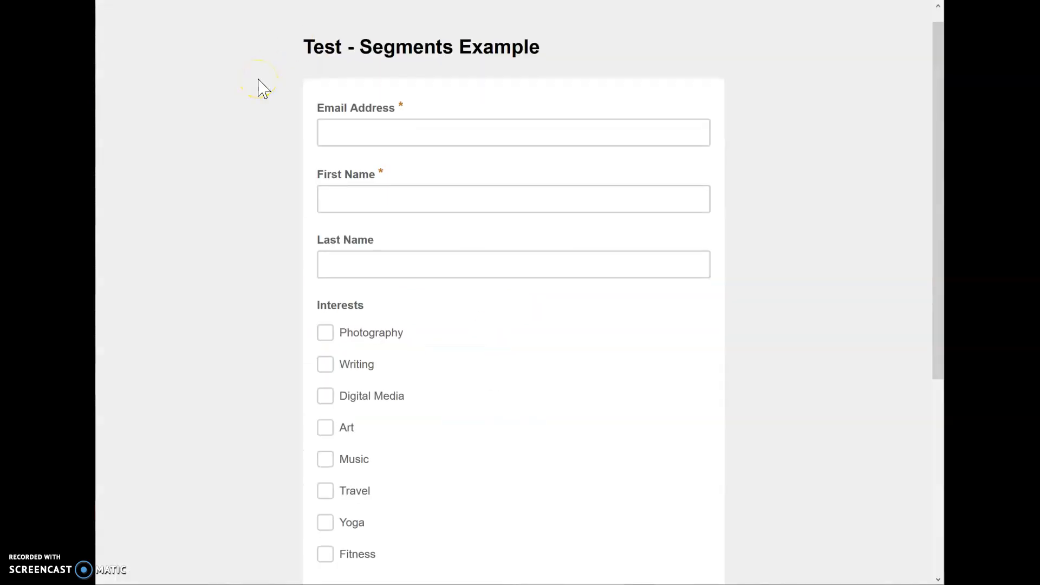
pyautogui.scroll(-3)
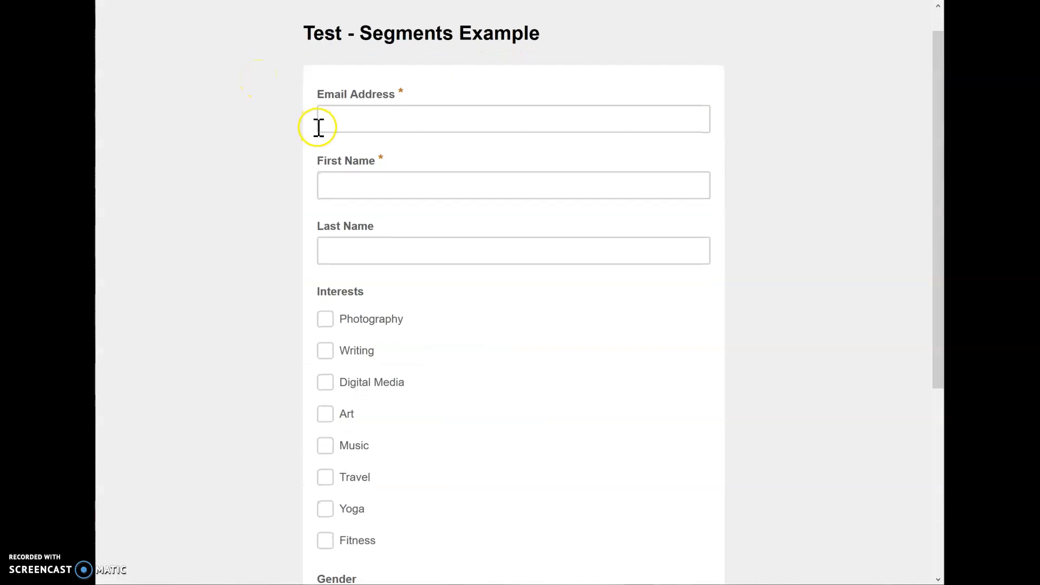
pyautogui.moveTo(363, 293)
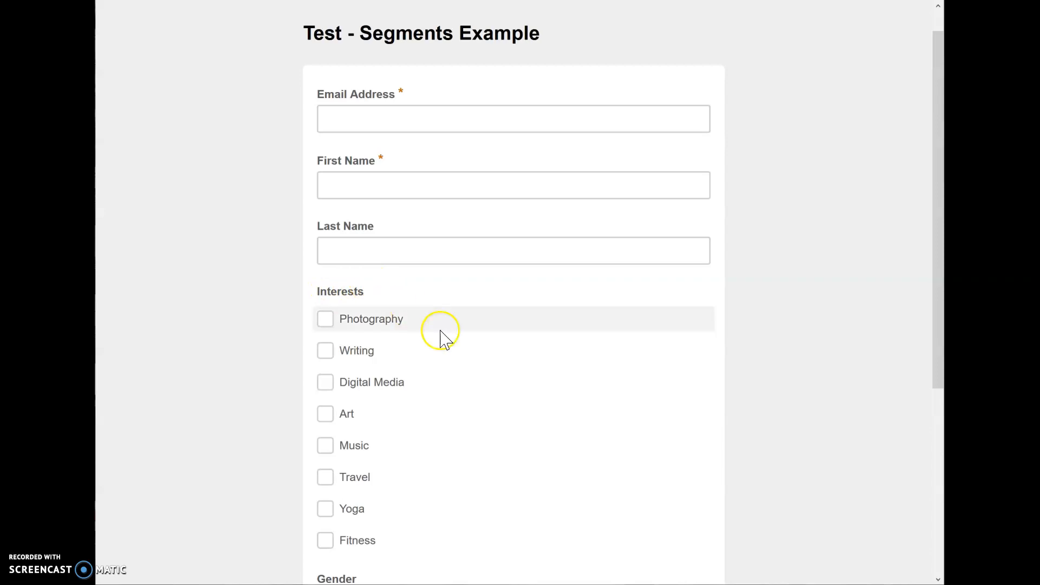
pyautogui.scroll(-3)
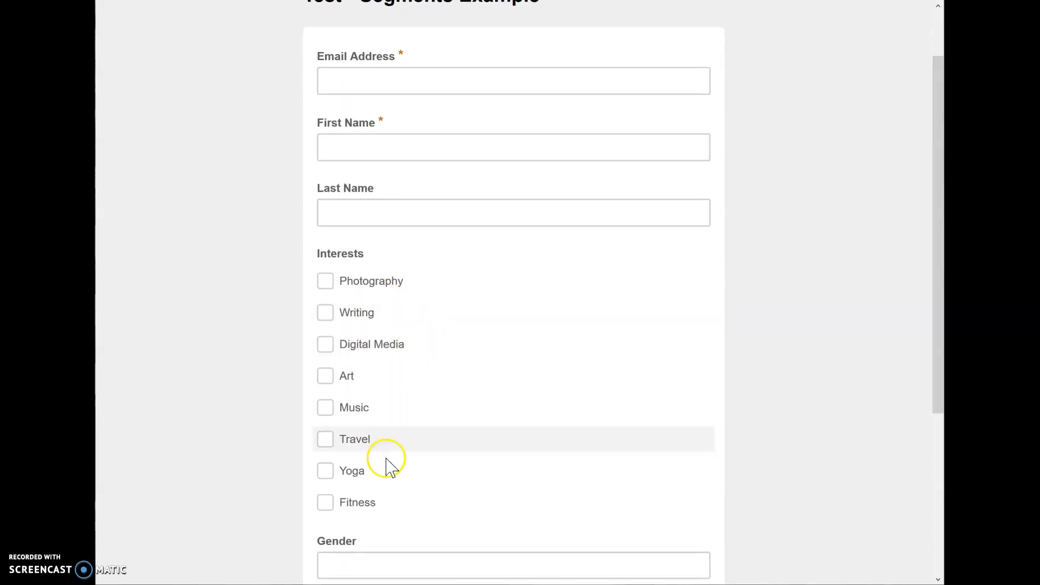
pyautogui.moveTo(429, 300)
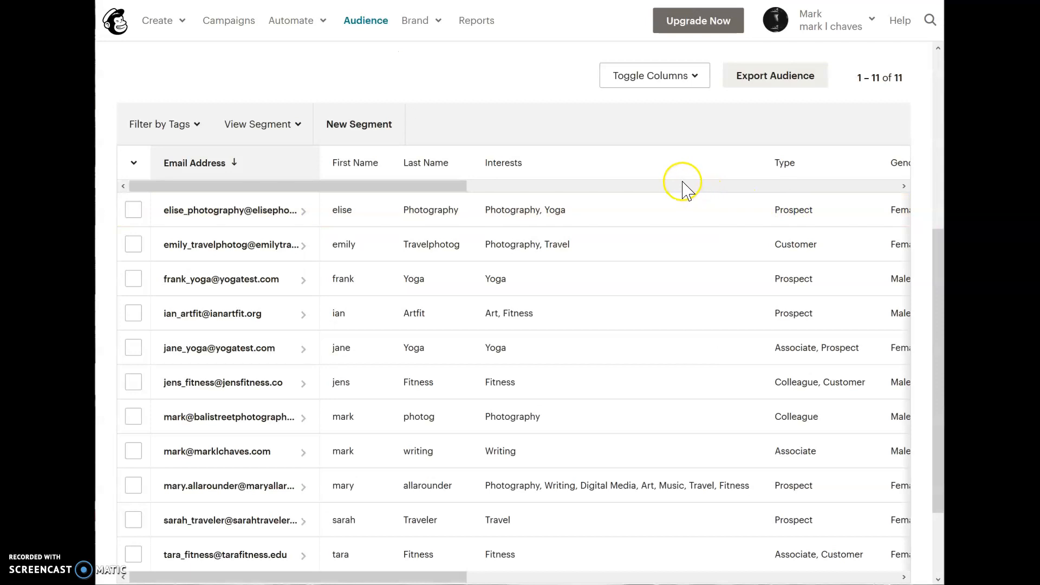
pyautogui.moveTo(656, 169)
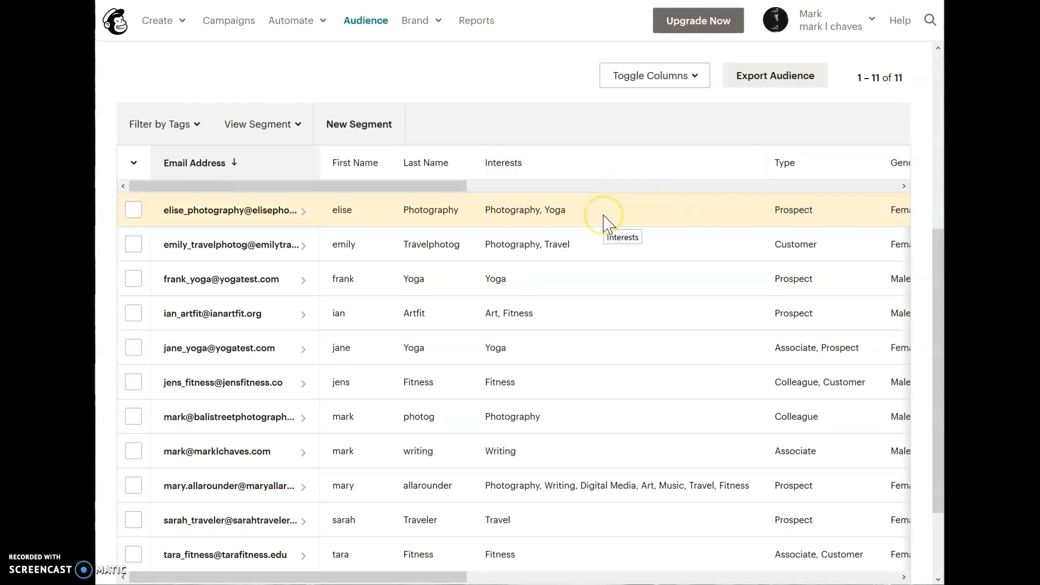
pyautogui.moveTo(600, 237)
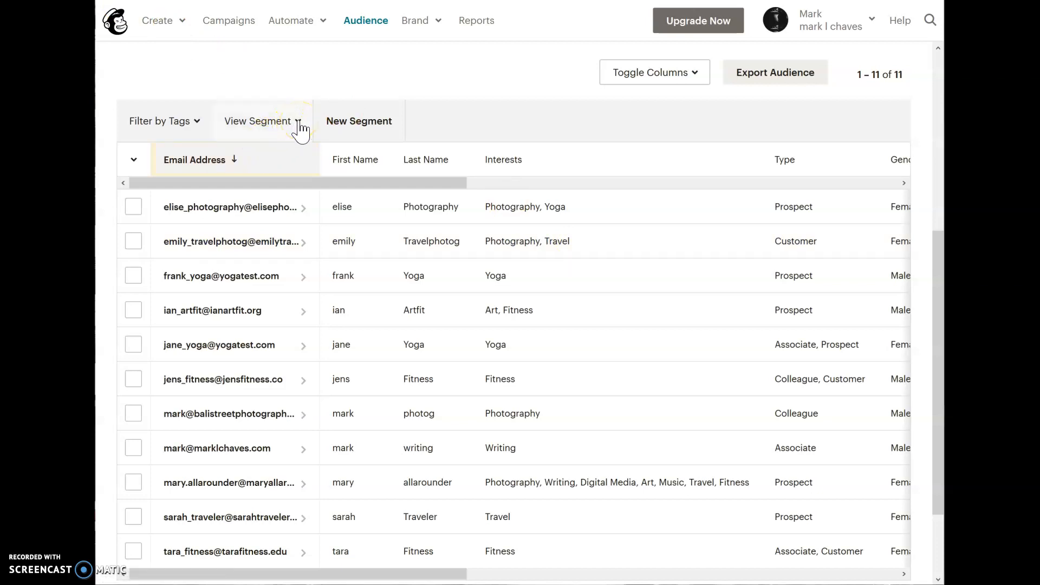
pyautogui.click(257, 120)
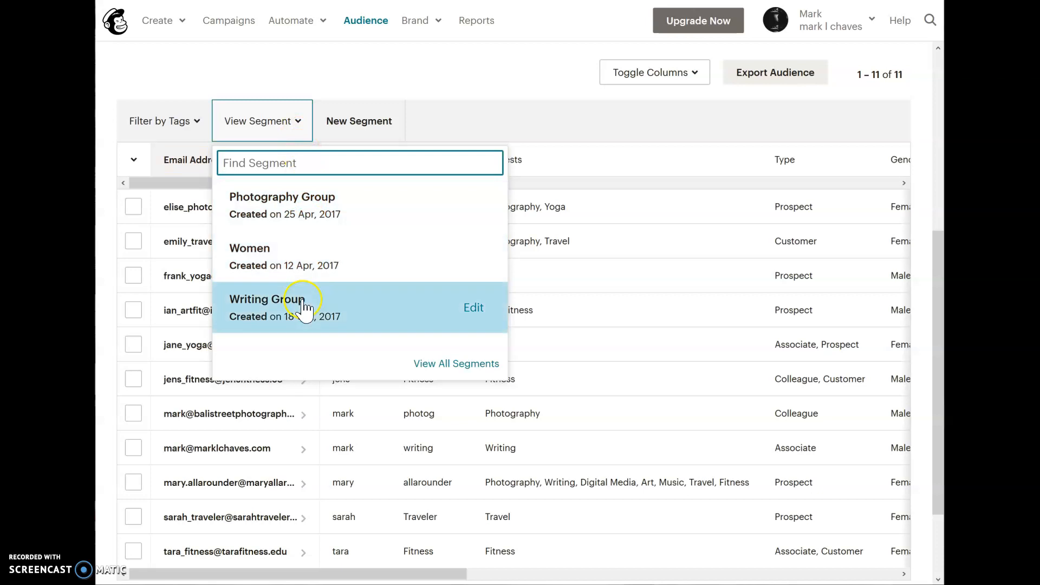
pyautogui.moveTo(305, 229)
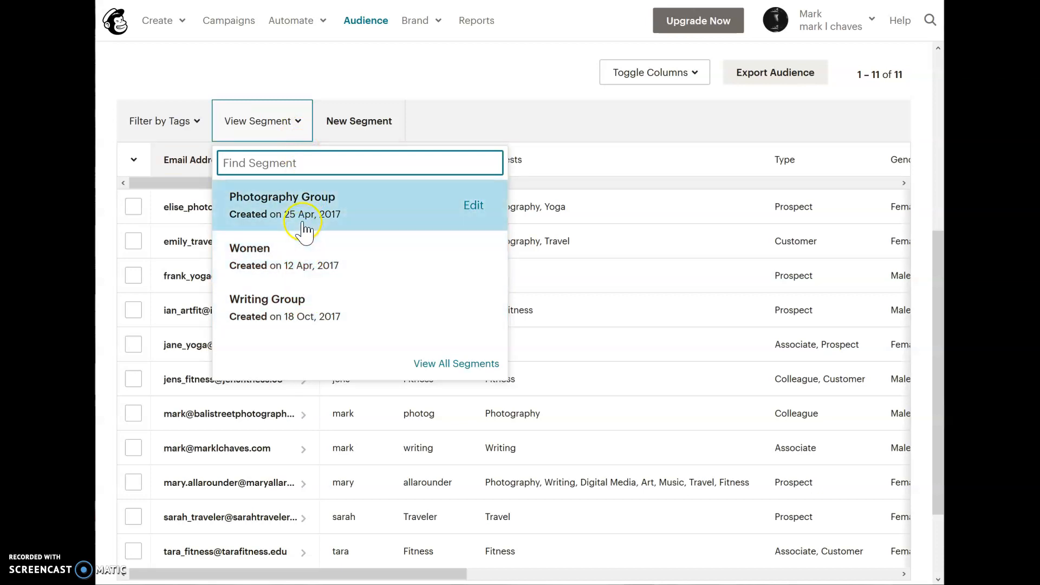
pyautogui.moveTo(307, 307)
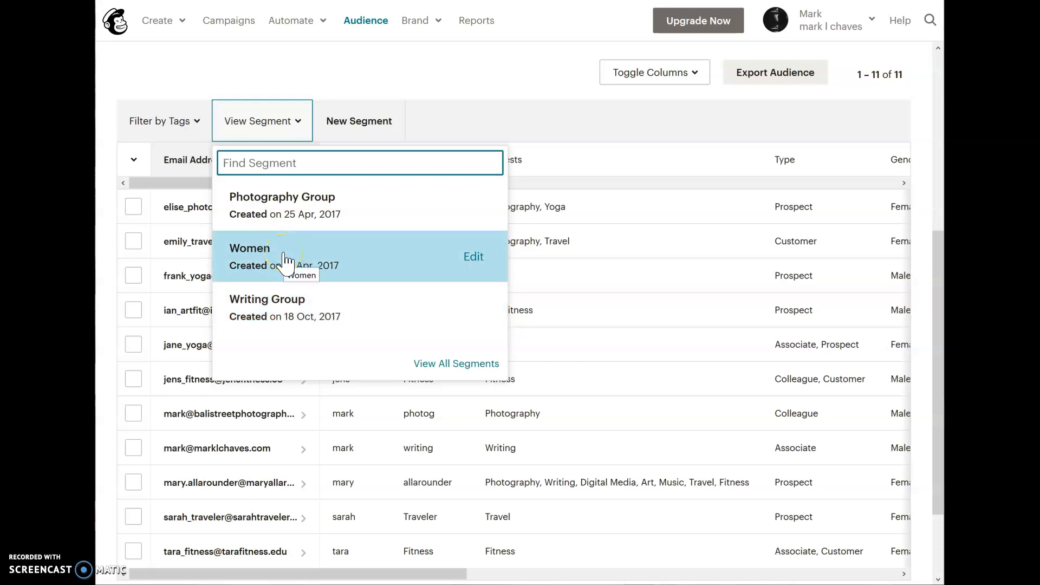
pyautogui.moveTo(287, 214)
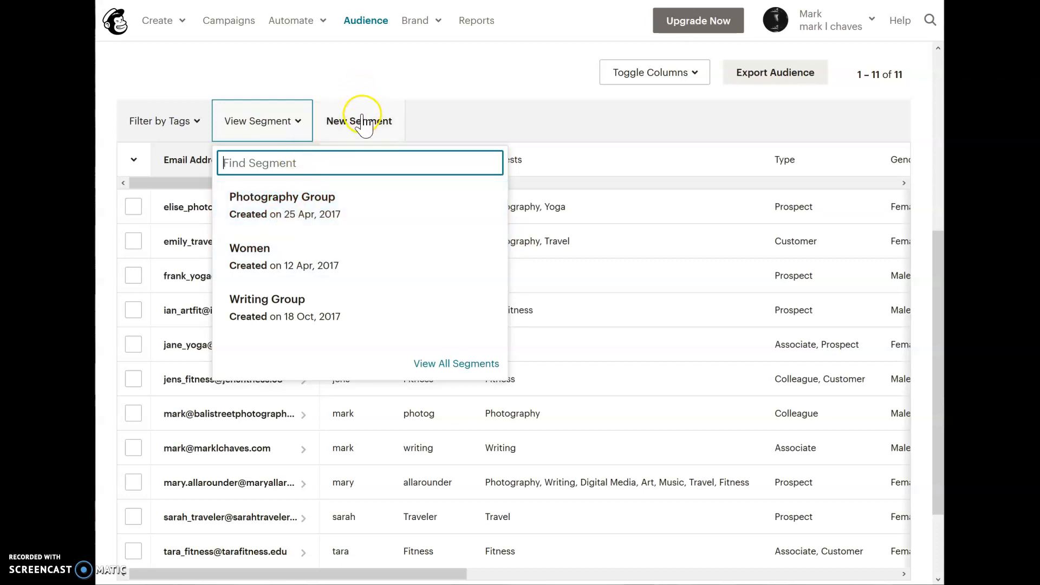
# Step: Build a new segment with condition Interests one of Yoga and preview elise, frank and jane
pyautogui.click(358, 121)
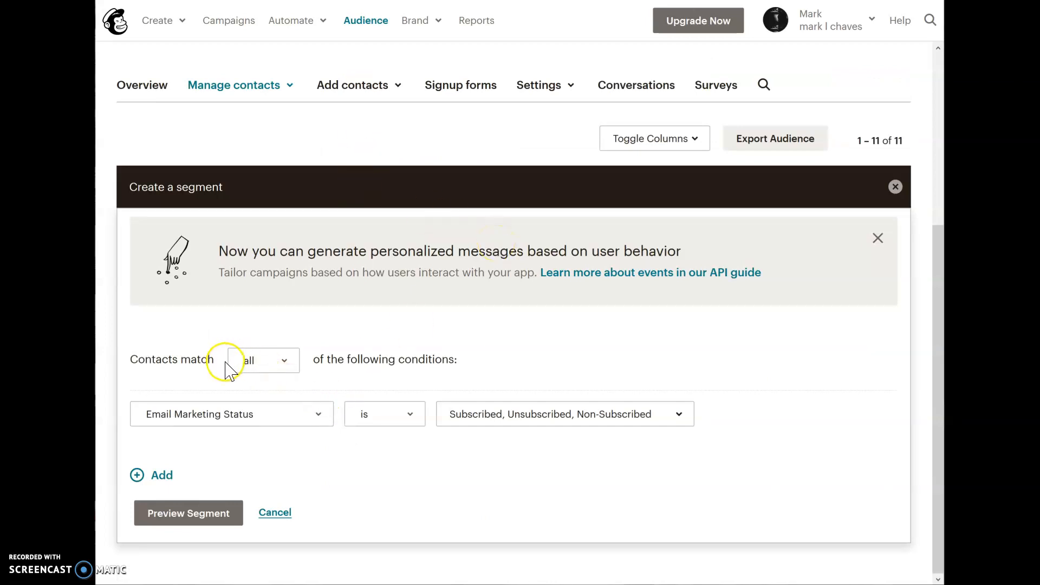
pyautogui.moveTo(255, 381)
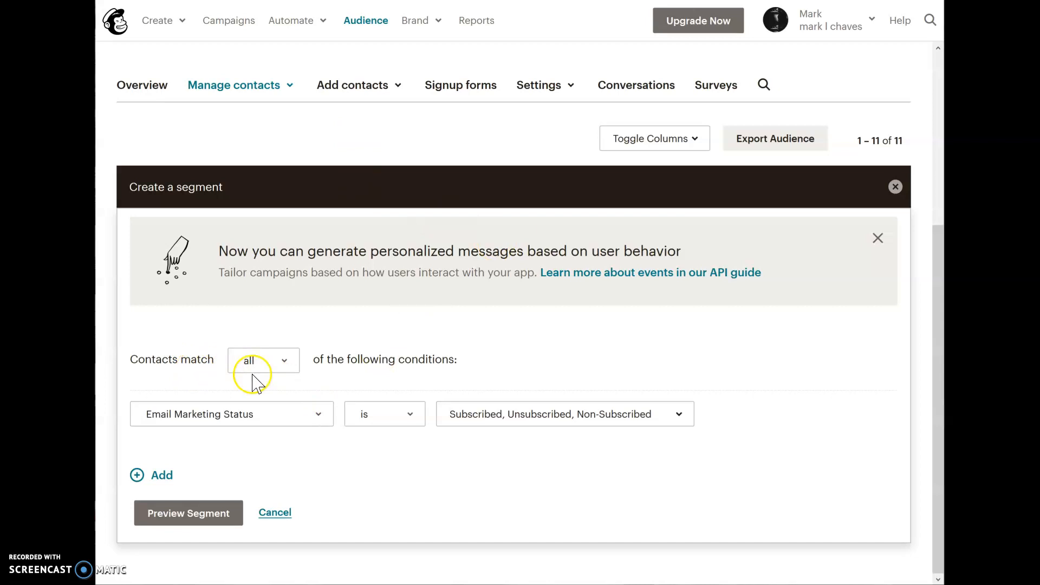
pyautogui.click(231, 414)
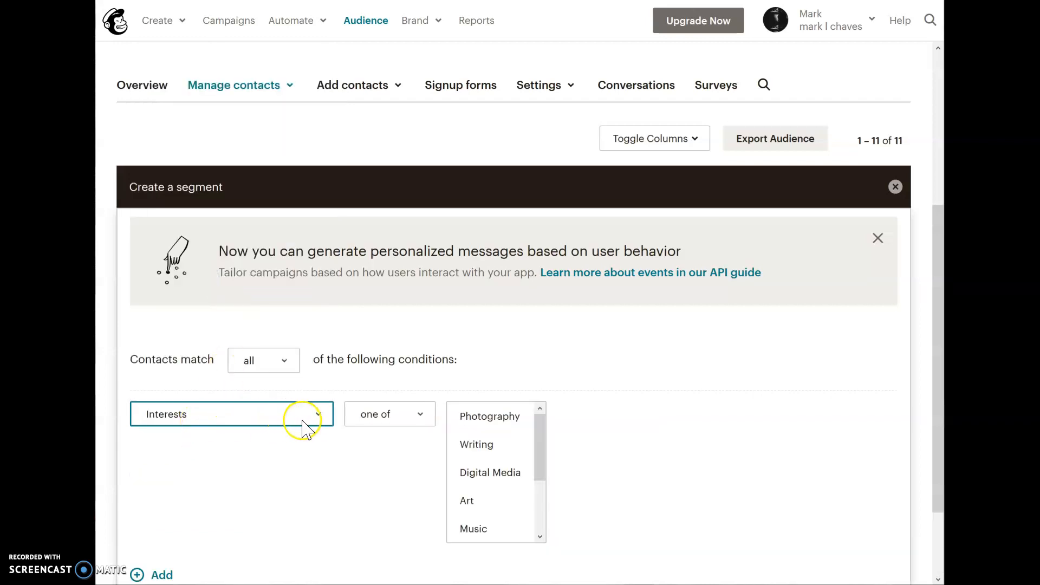
pyautogui.scroll(-3)
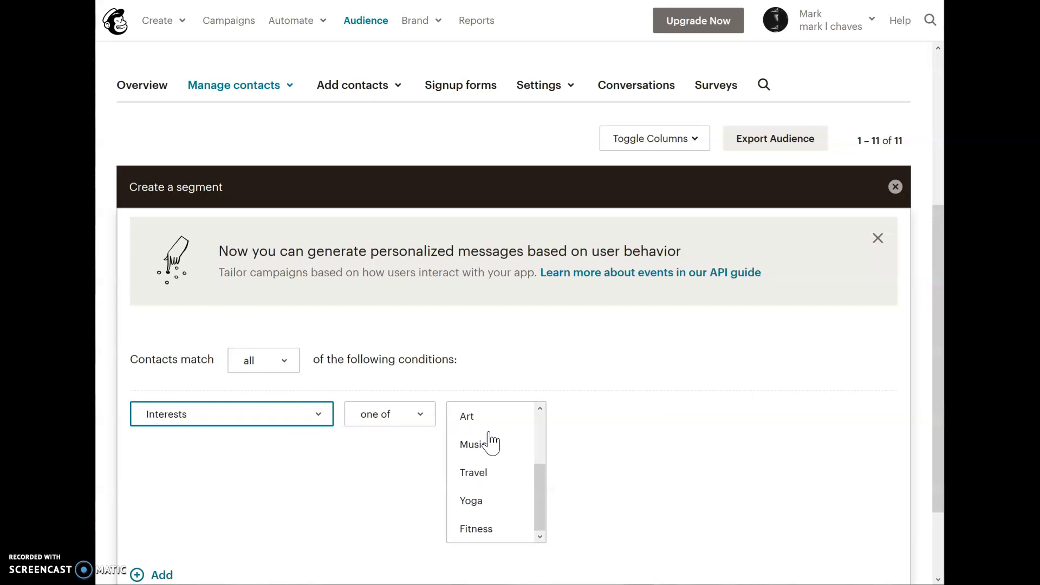
pyautogui.moveTo(479, 508)
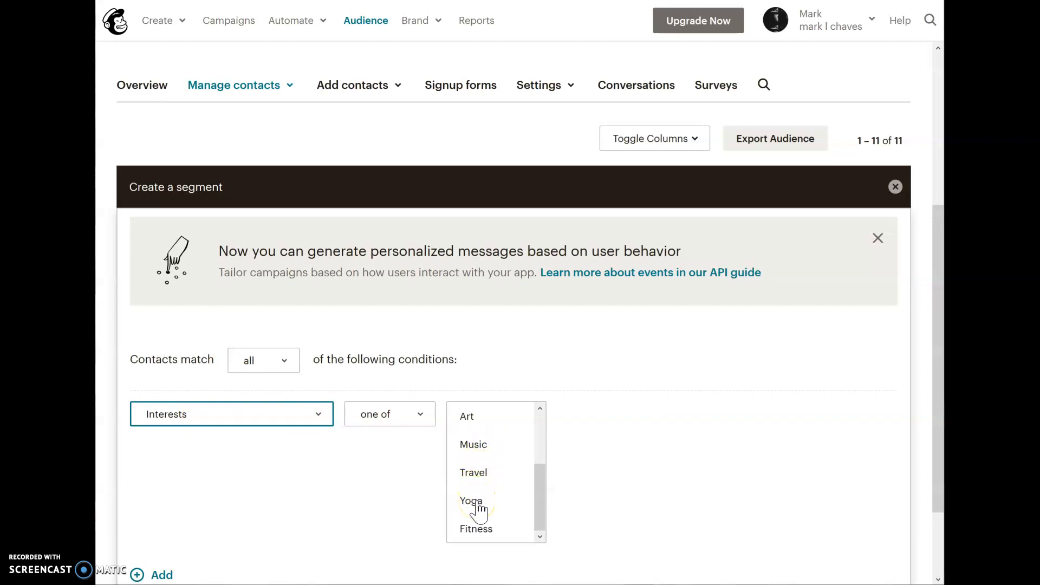
pyautogui.click(470, 500)
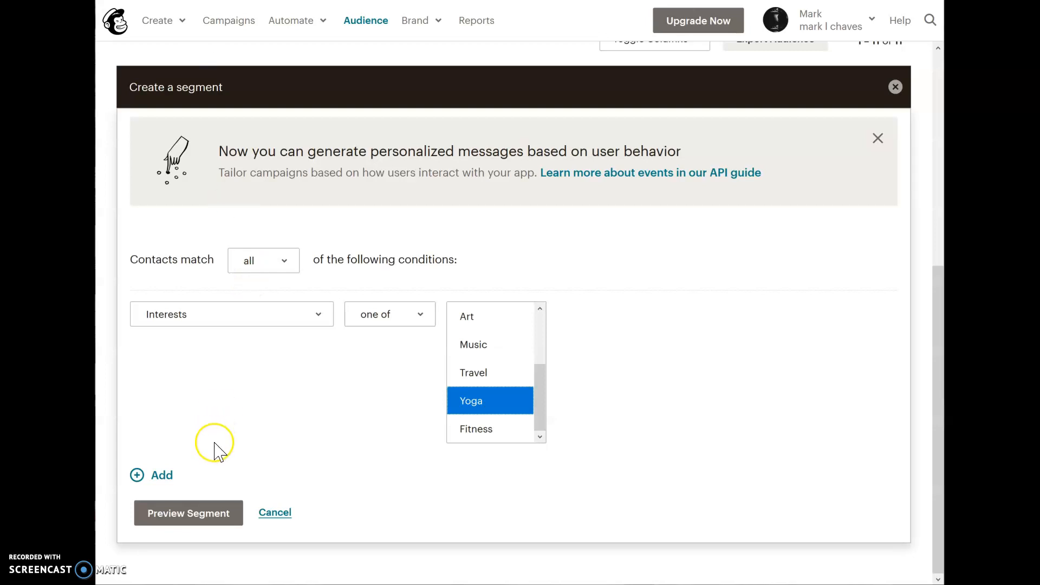
pyautogui.click(189, 512)
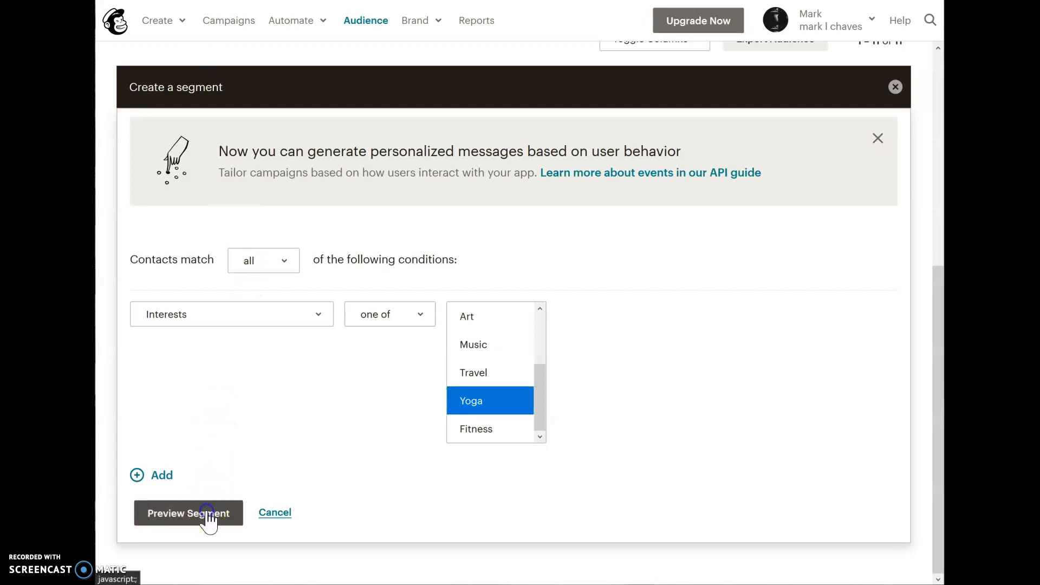
pyautogui.click(188, 513)
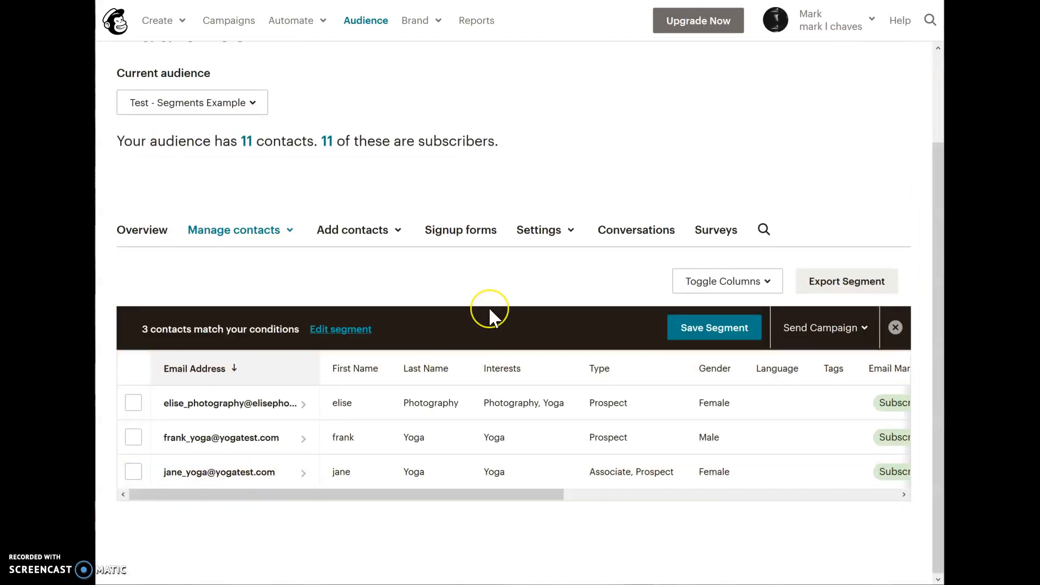
pyautogui.moveTo(461, 437)
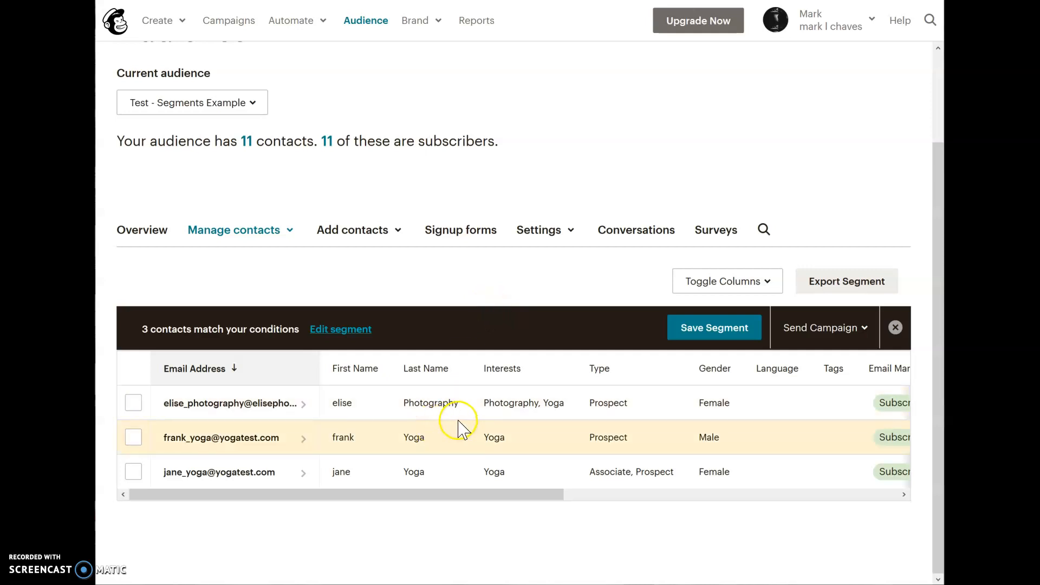
# Step: Save the three Yoga-interested contacts as the segment 'Yoga Interests'
pyautogui.click(713, 327)
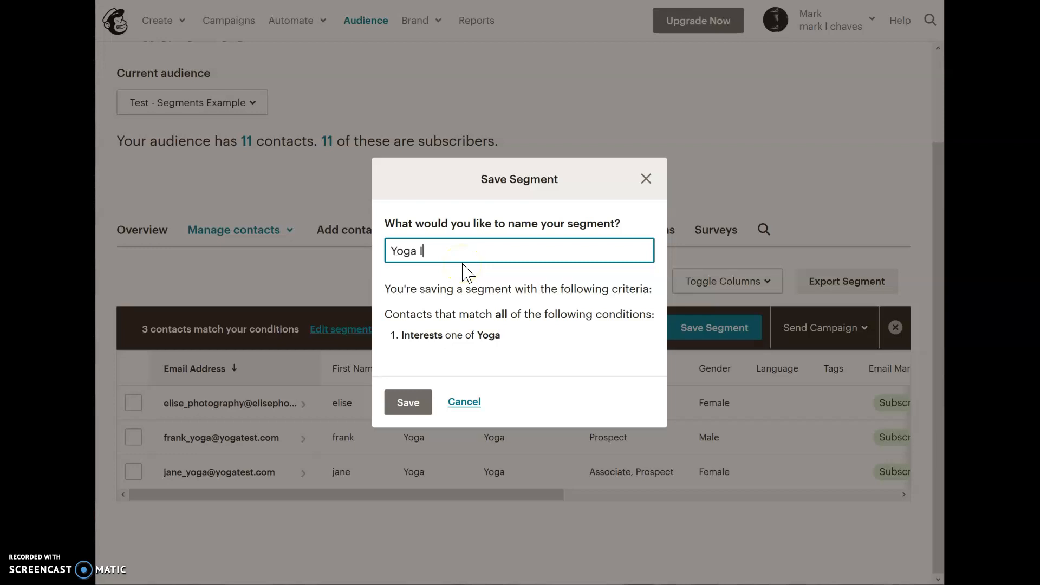
pyautogui.write('nterests')
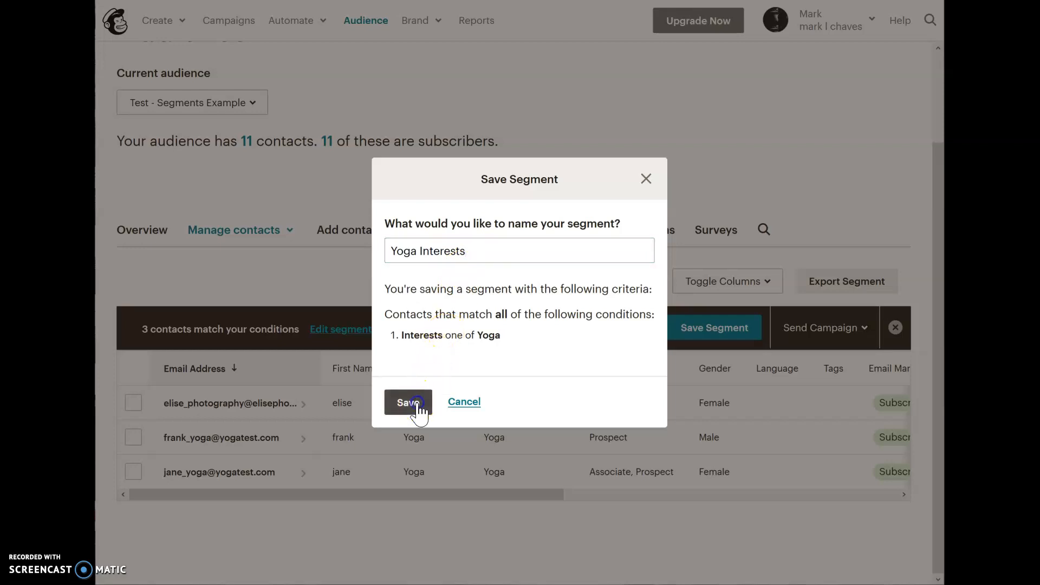
pyautogui.click(407, 402)
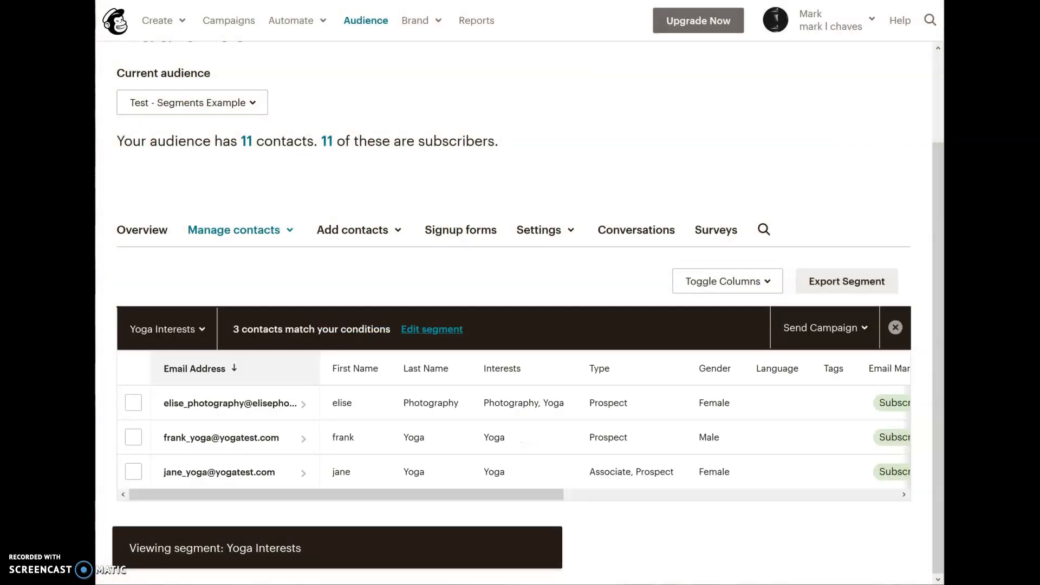
pyautogui.click(821, 327)
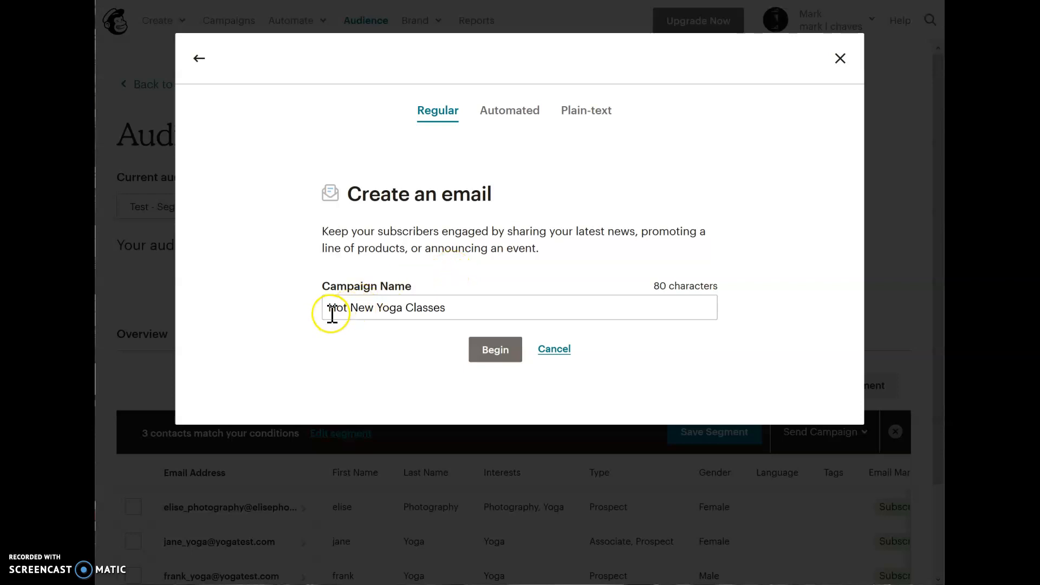
# Step: Begin the draft email campaign 'Hot New Yoga Classes'
pyautogui.click(494, 349)
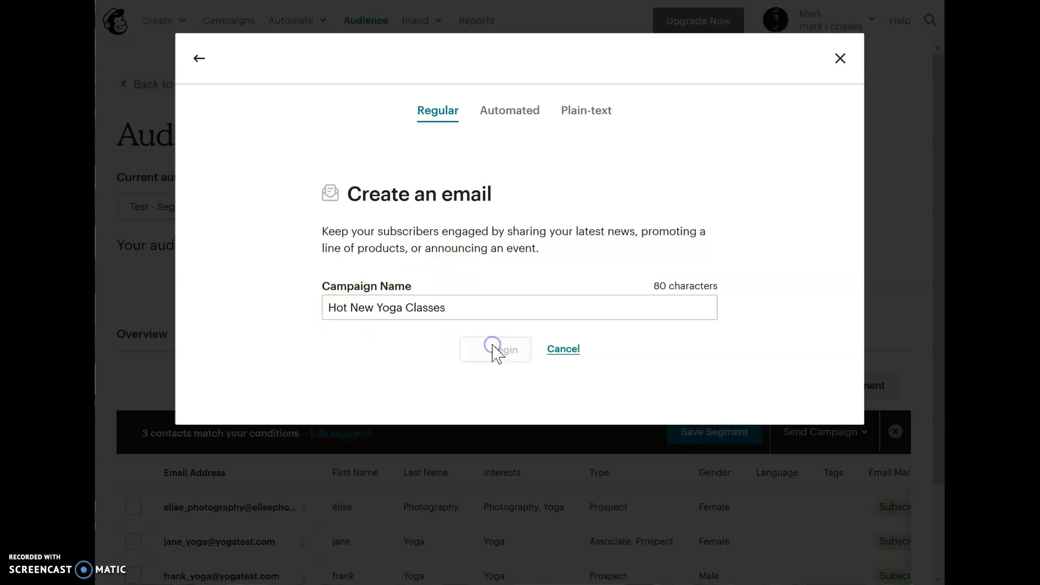
pyautogui.click(494, 349)
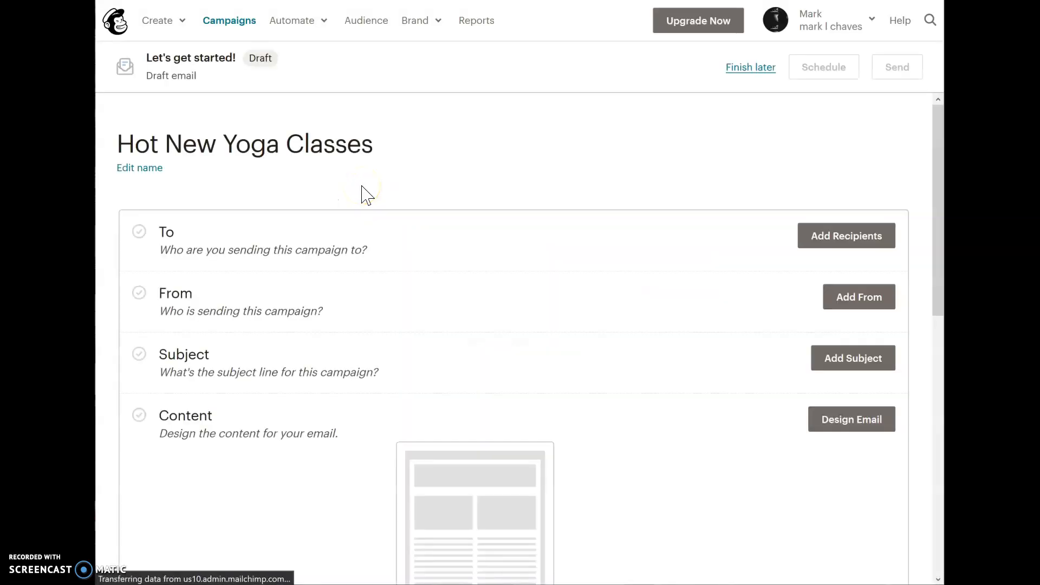
pyautogui.moveTo(832, 229)
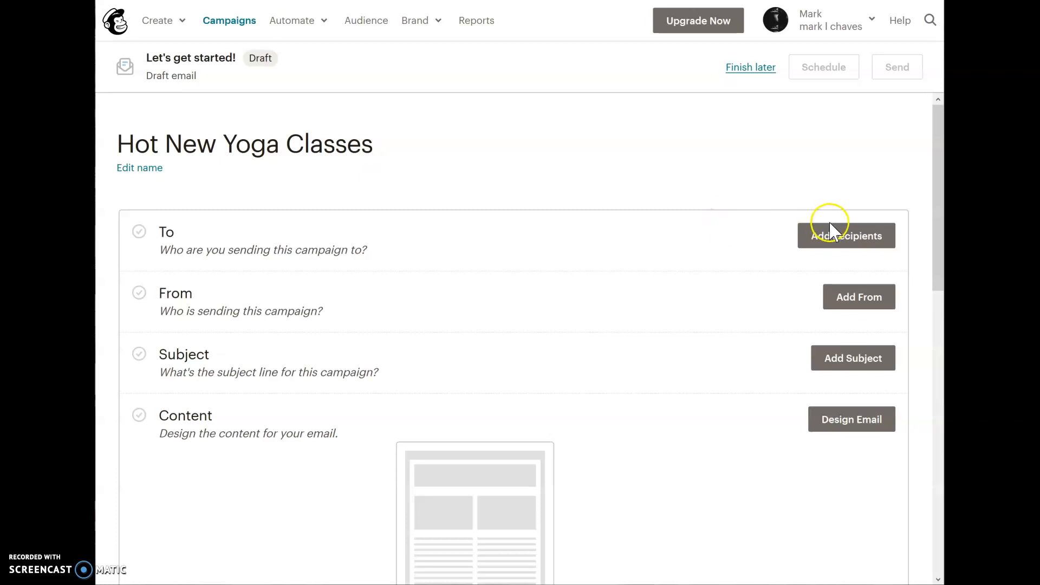
# Step: Choose the Test - Segments Example audience and its Yoga Interests segment as recipients
pyautogui.click(846, 236)
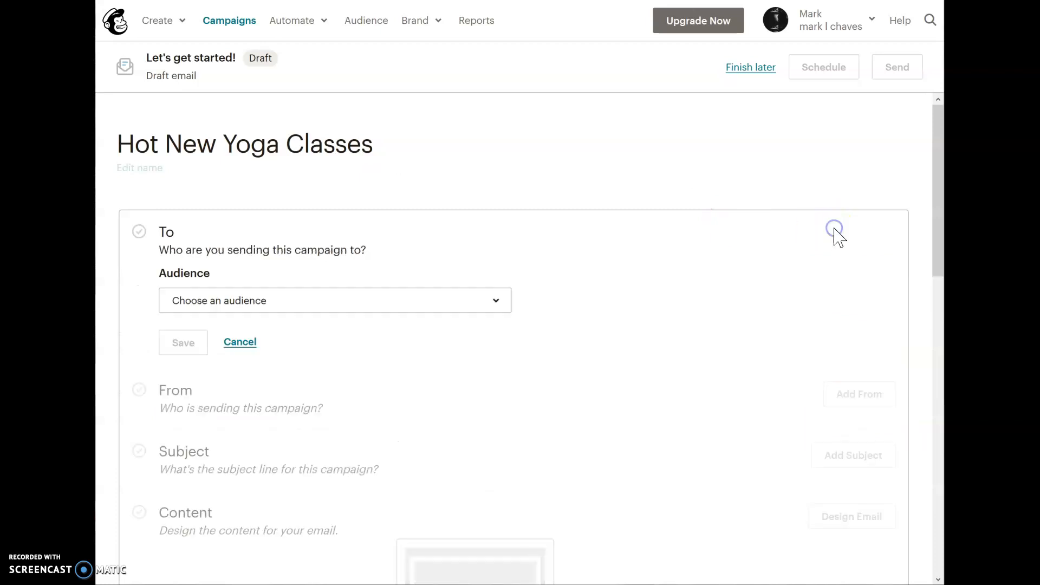
pyautogui.moveTo(431, 300)
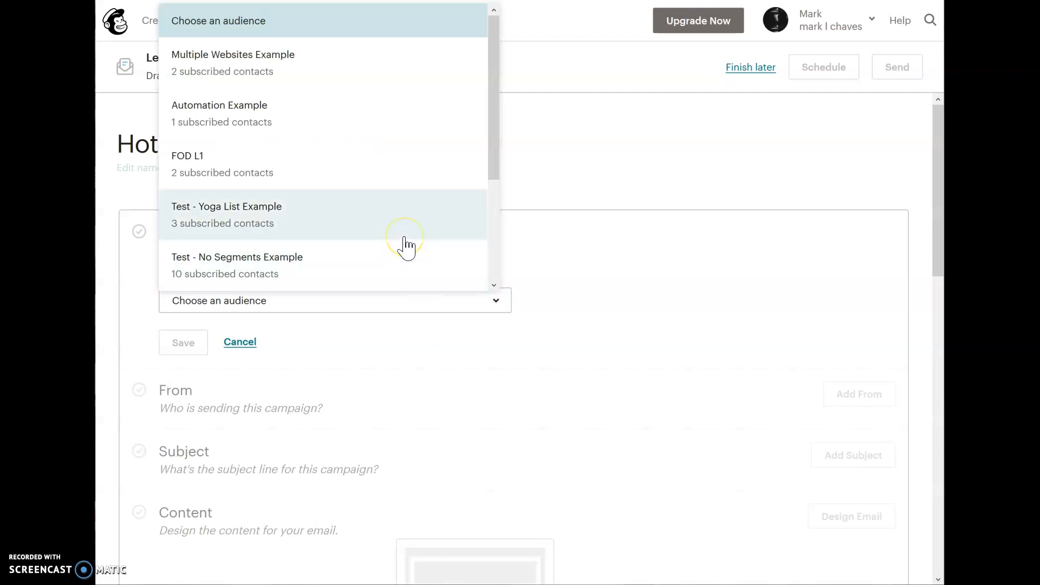
pyautogui.scroll(-3)
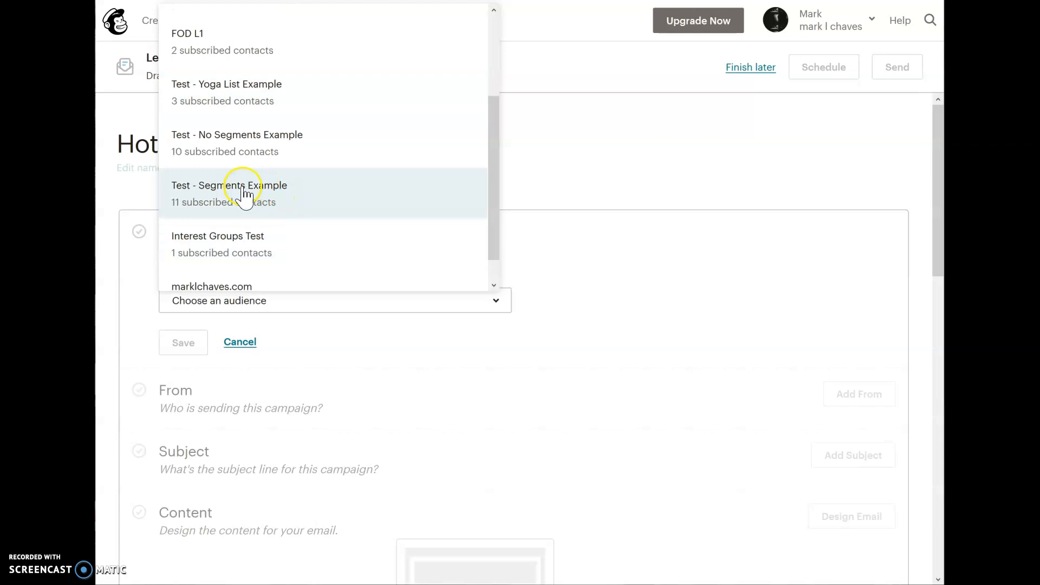
pyautogui.click(229, 189)
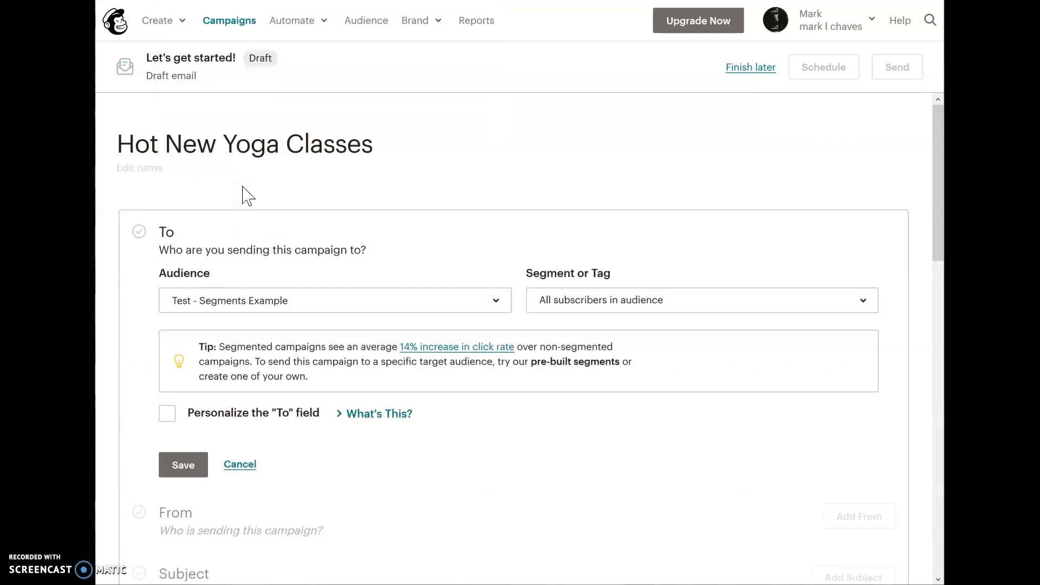
pyautogui.click(701, 299)
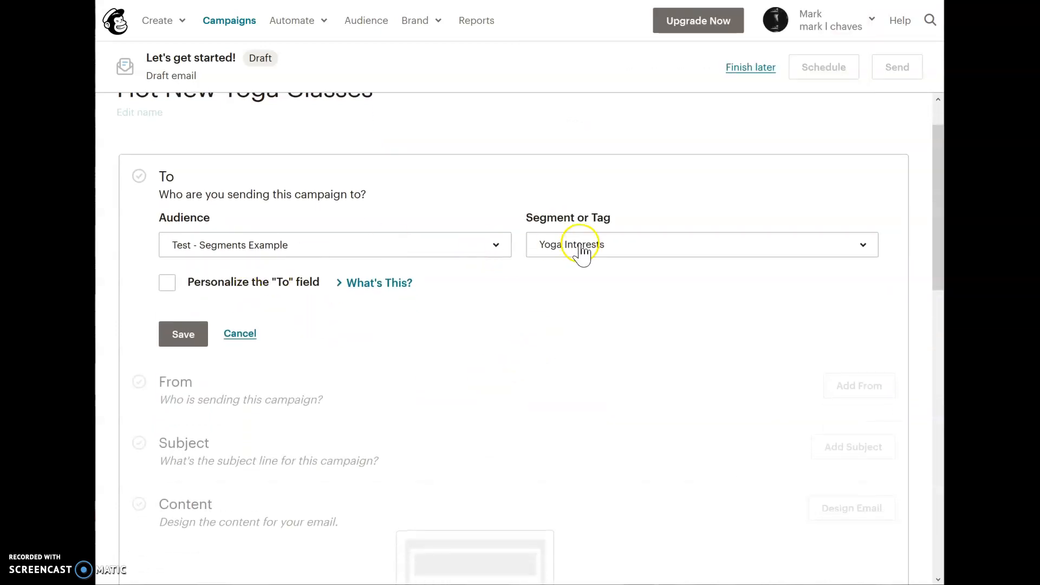
pyautogui.moveTo(318, 250)
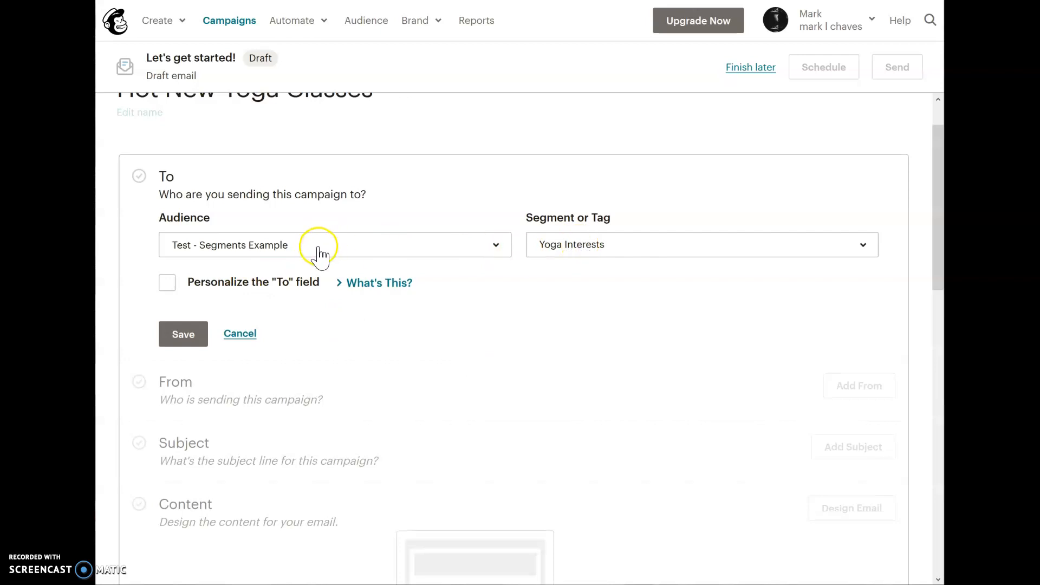
pyautogui.moveTo(226, 255)
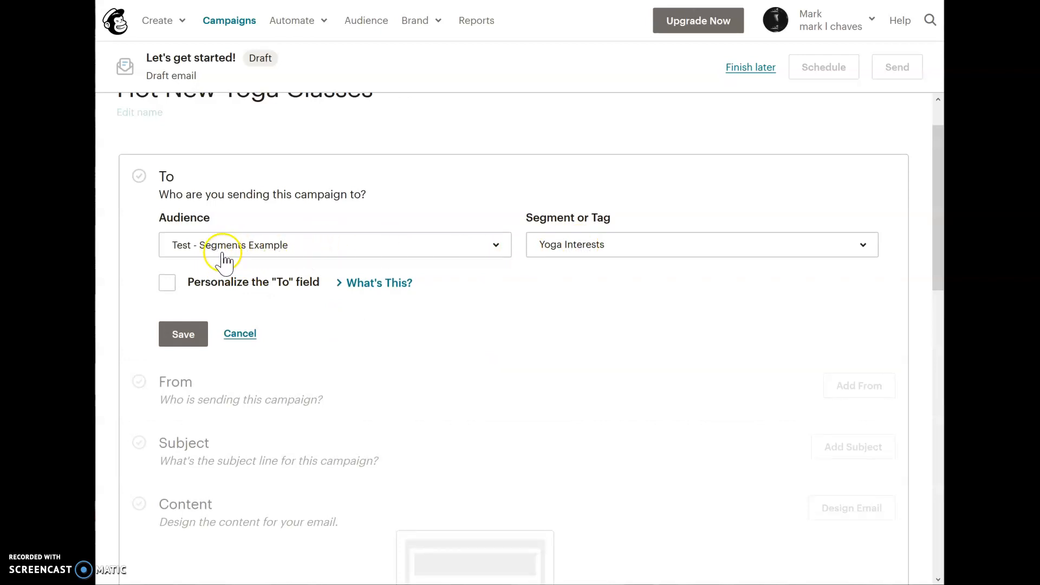
pyautogui.moveTo(284, 257)
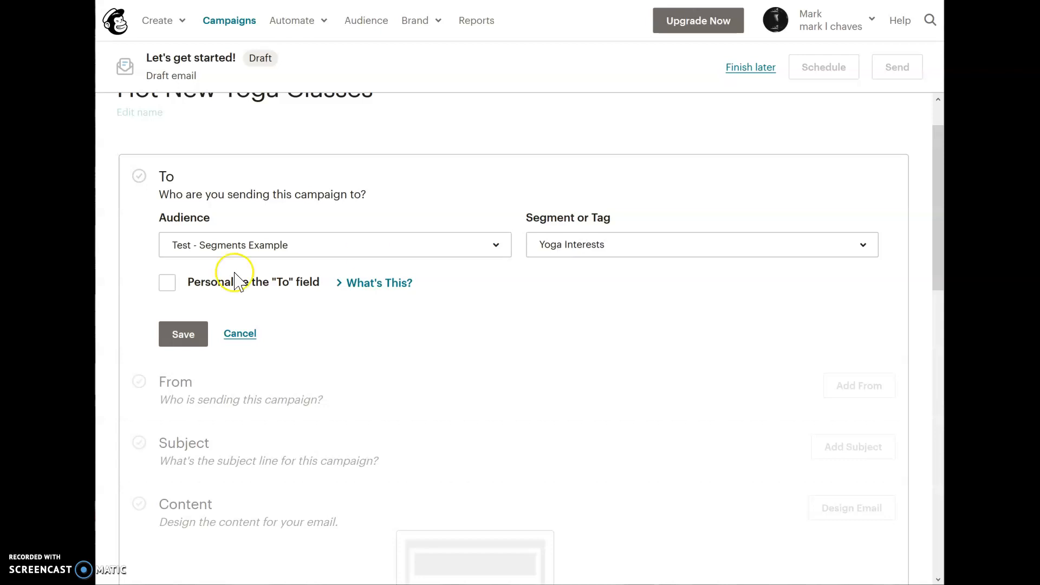
# Step: Save the Yoga Interests recipients and view the list of three recipients
pyautogui.click(183, 333)
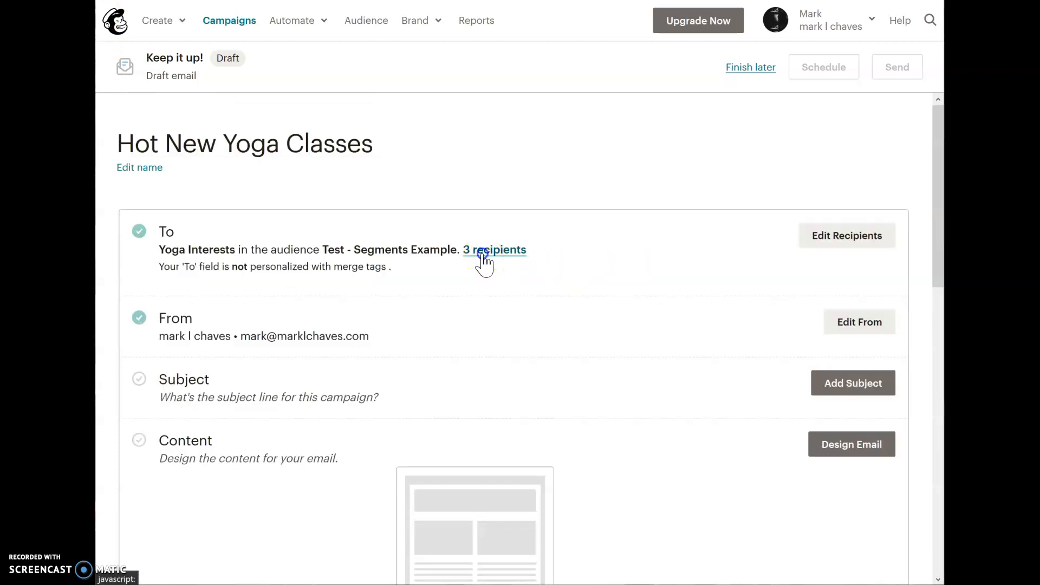
pyautogui.click(494, 249)
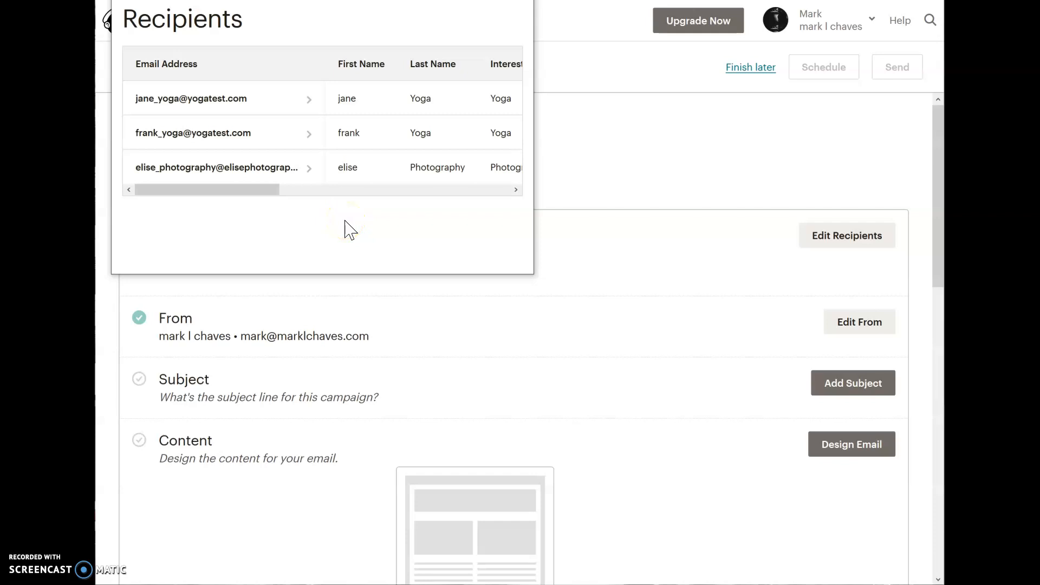
pyautogui.moveTo(318, 200)
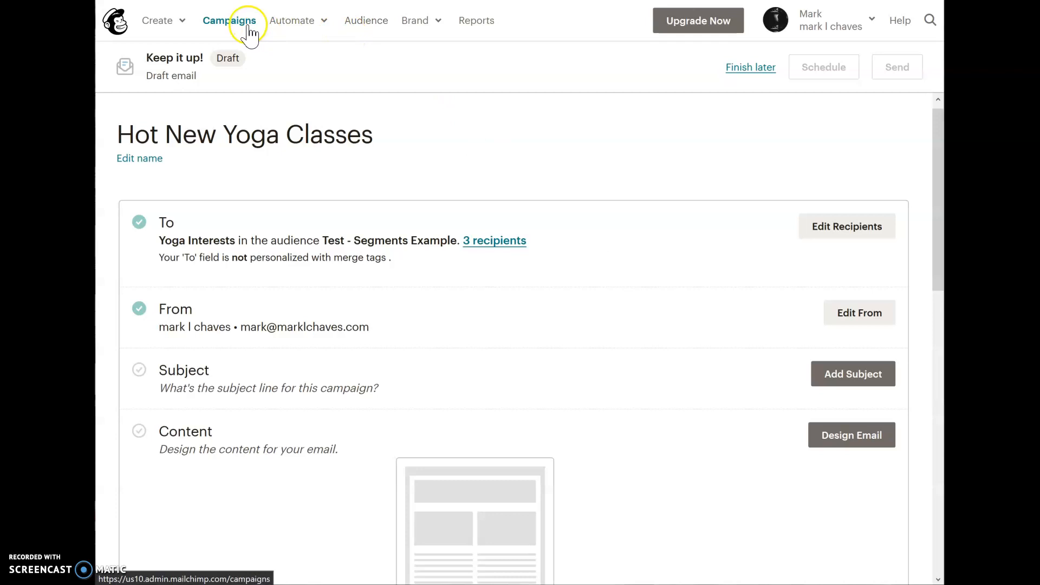
# Step: Leave the draft campaign and scroll through the audience's contacts
pyautogui.click(365, 20)
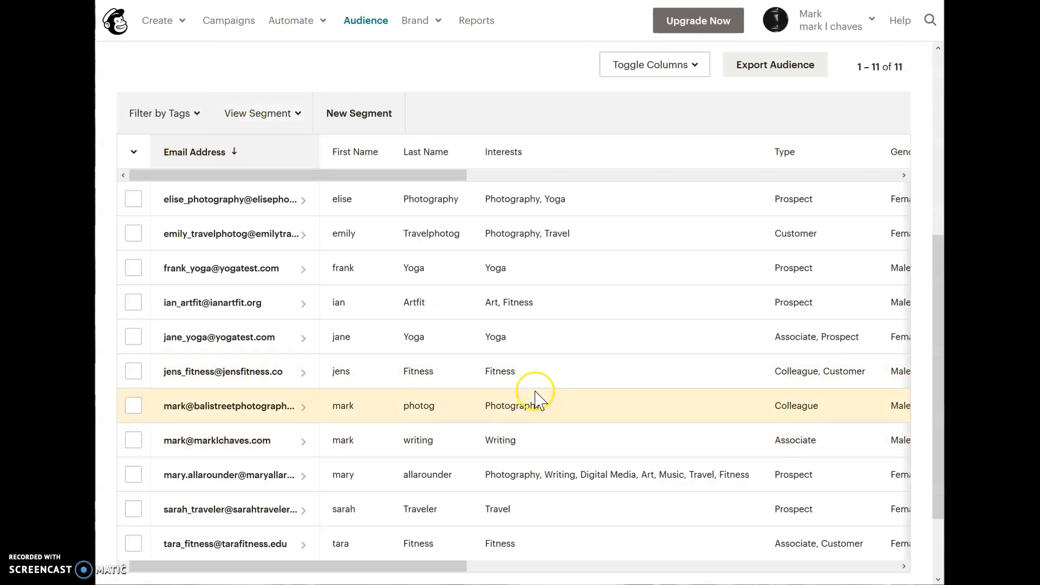
pyautogui.scroll(-3)
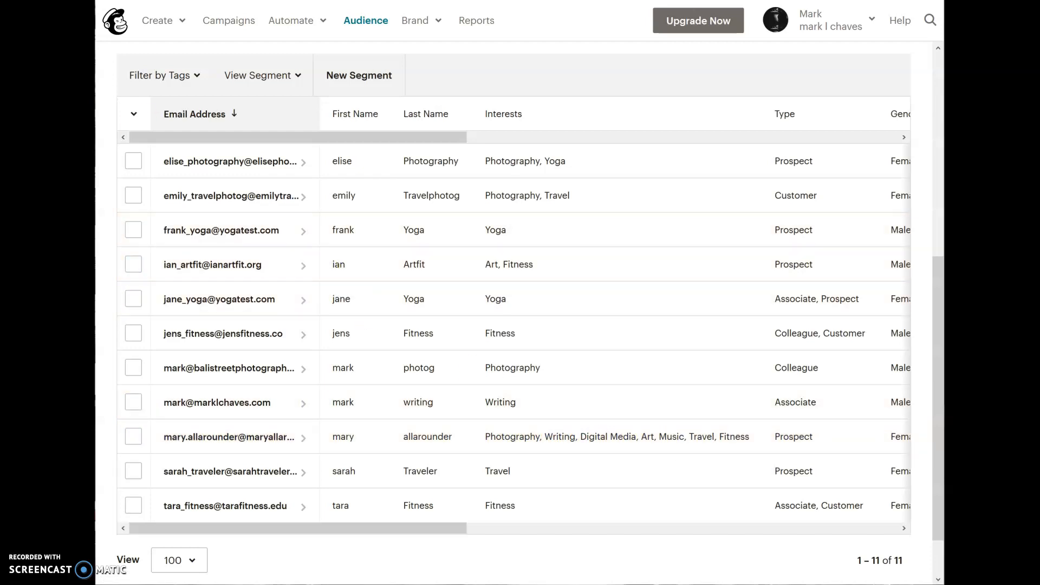
pyautogui.moveTo(229, 436)
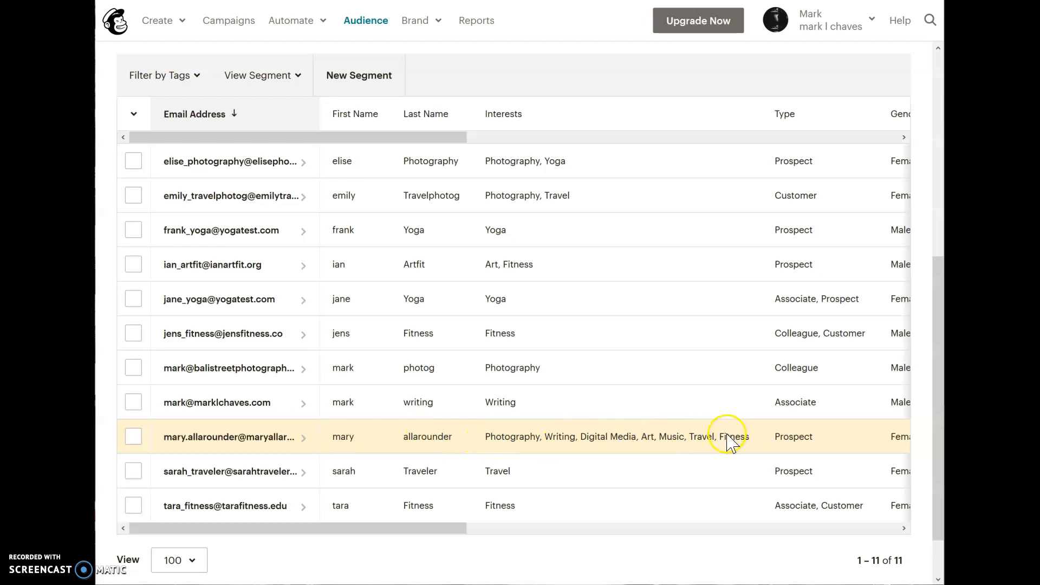
pyautogui.moveTo(304, 437)
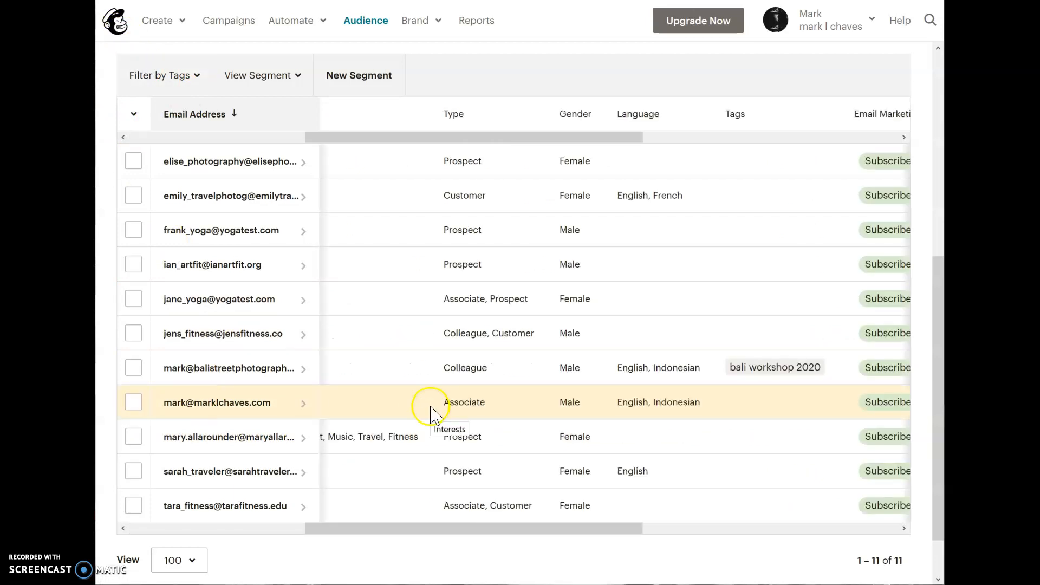
pyautogui.moveTo(427, 379)
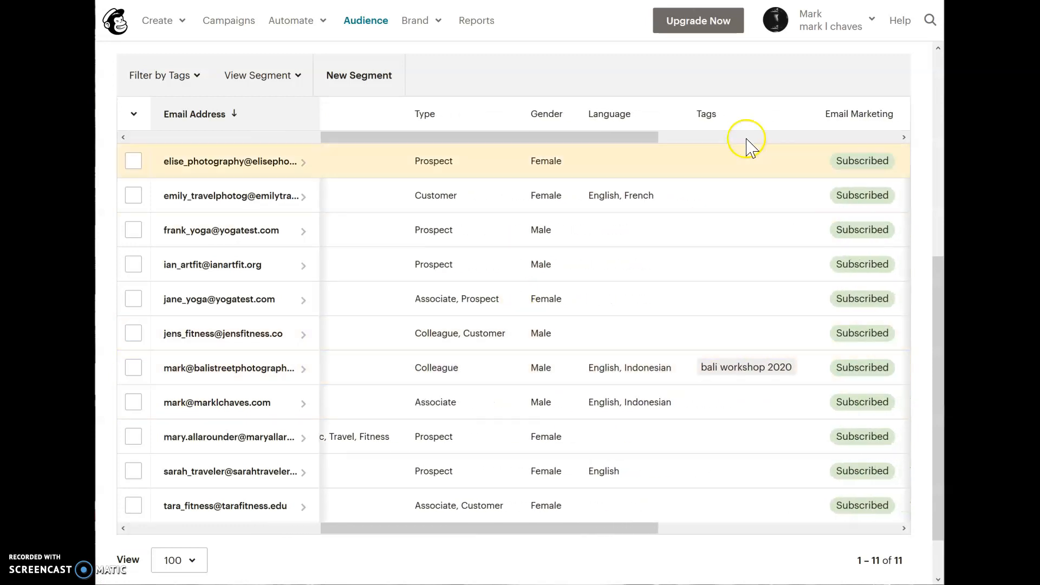
pyautogui.moveTo(695, 319)
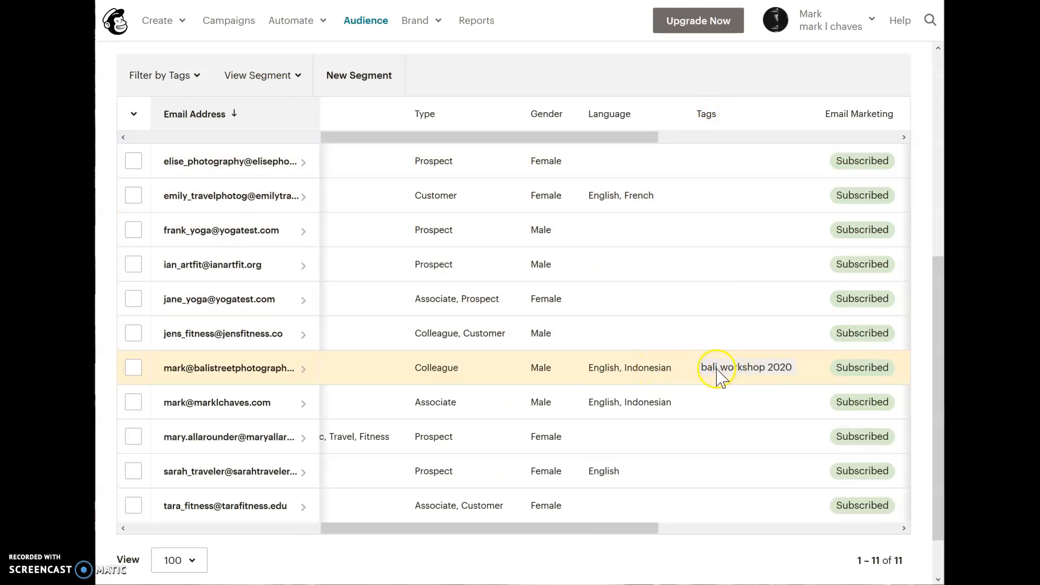
pyautogui.moveTo(721, 378)
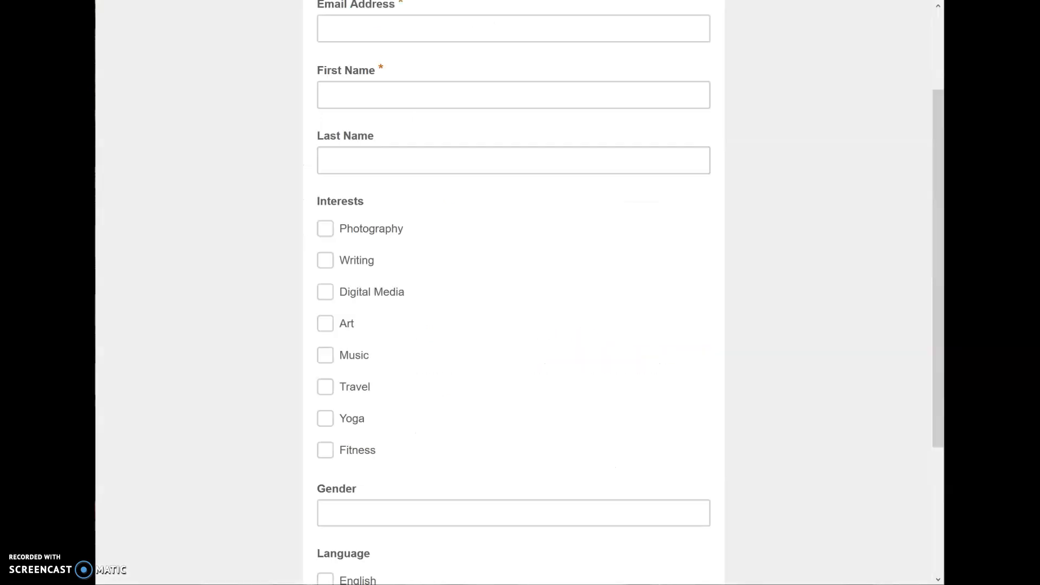
pyautogui.moveTo(260, 153)
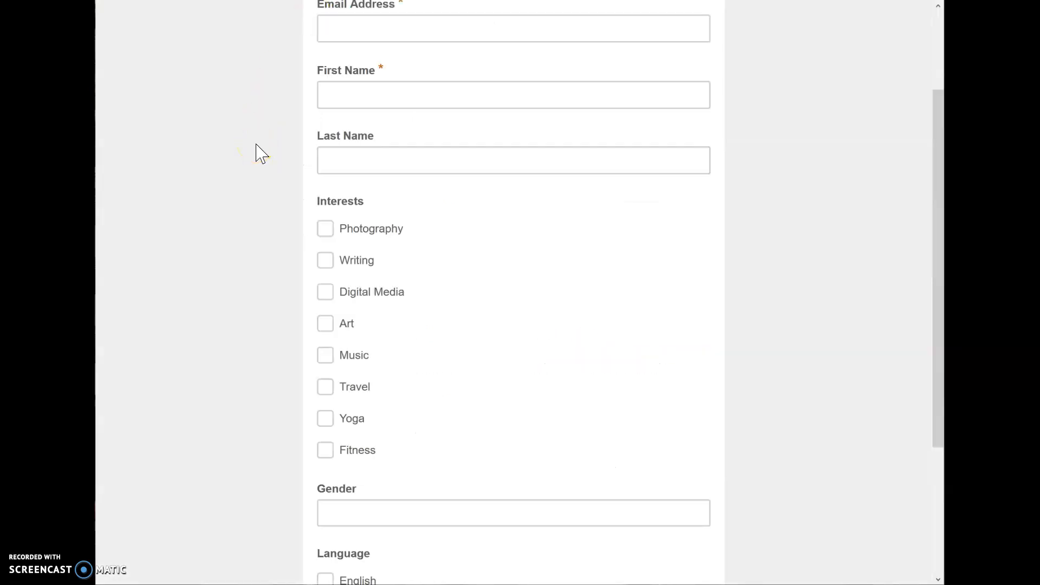
pyautogui.scroll(-3)
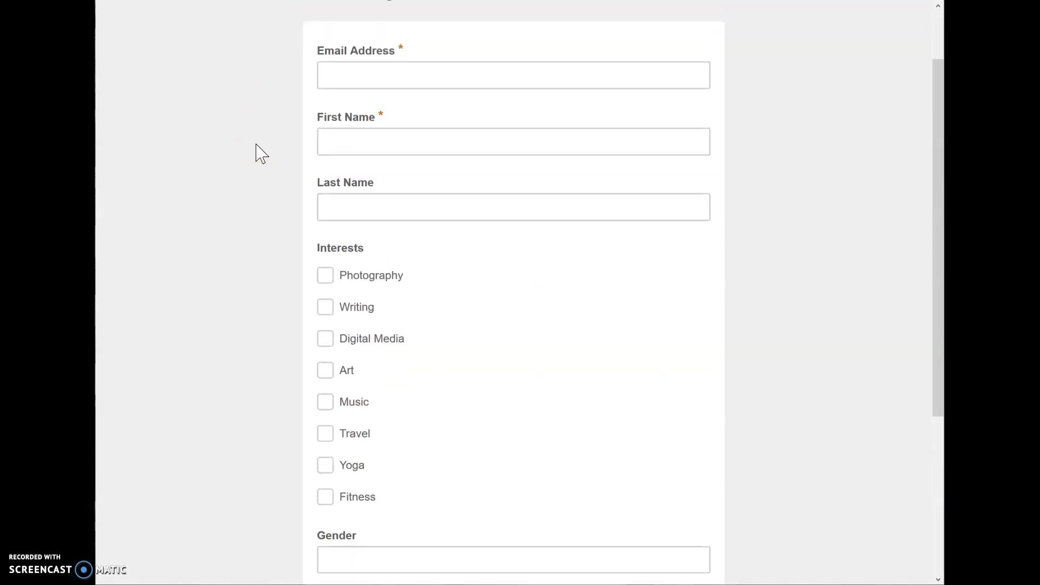
pyautogui.scroll(-3)
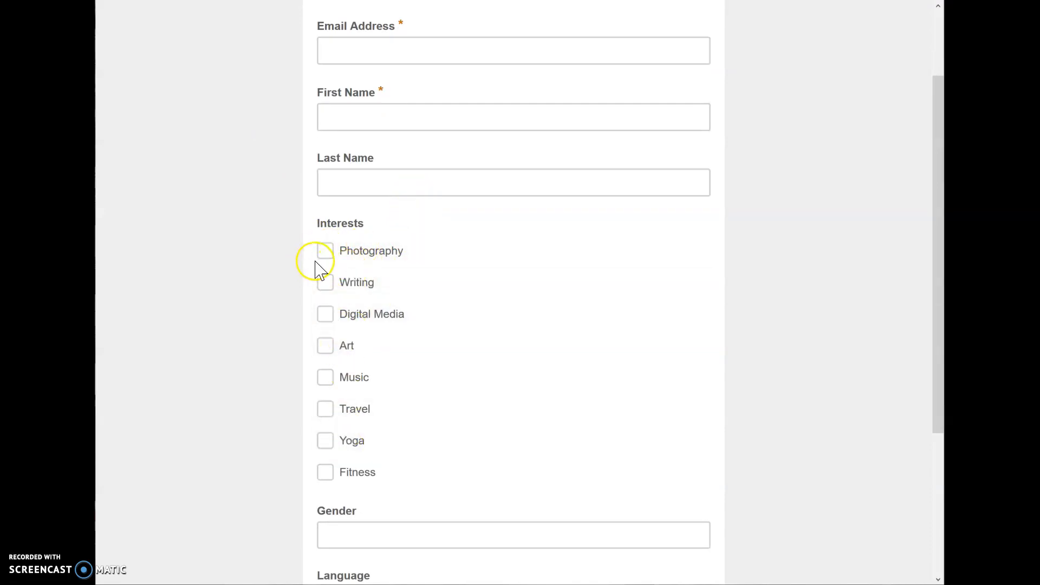
pyautogui.moveTo(288, 410)
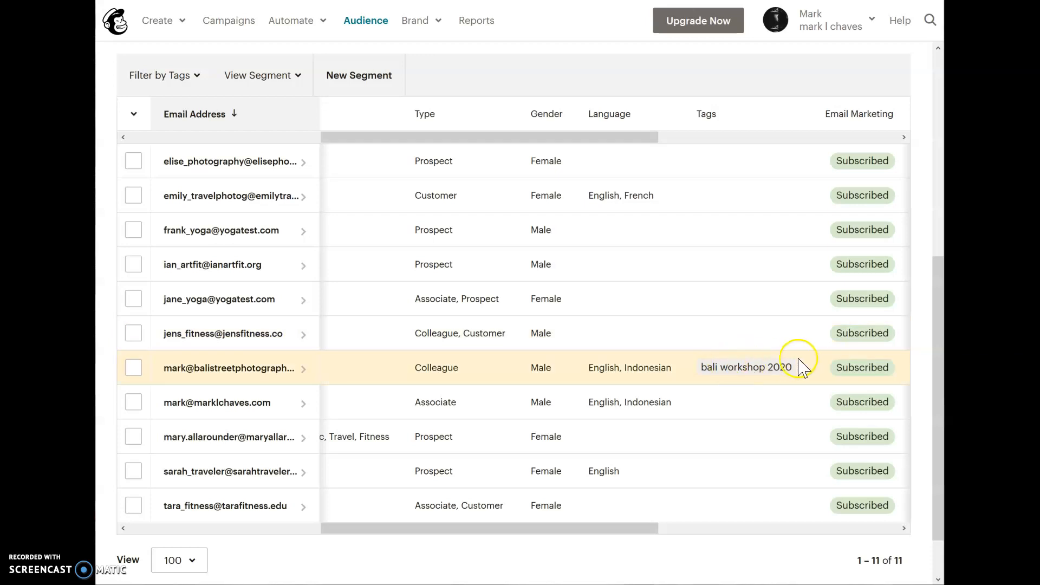
pyautogui.moveTo(720, 372)
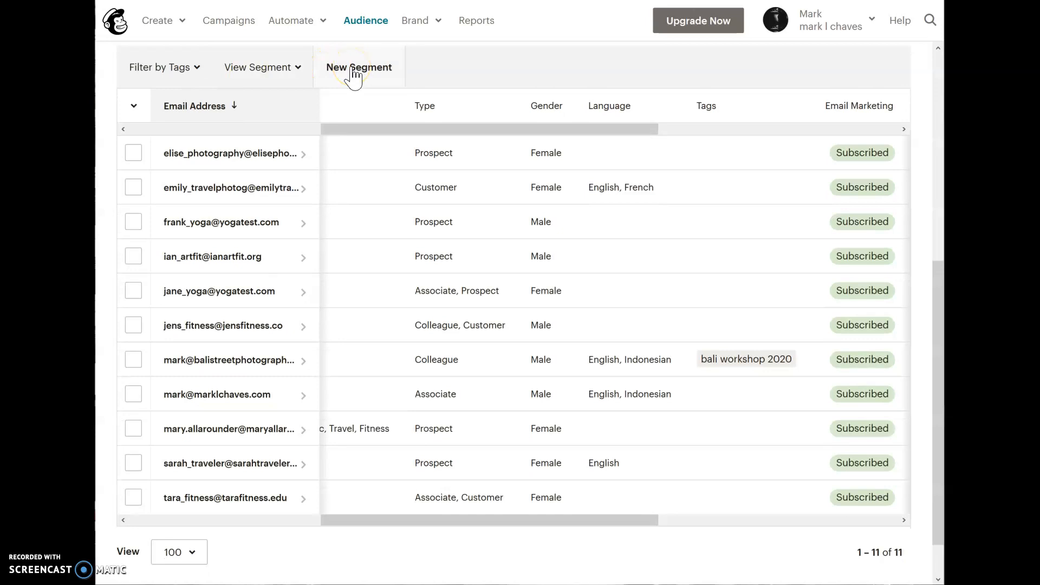
# Step: Build a new segment with Tags condition 'contact is tagged bali workshop 2020' and preview its one match
pyautogui.click(359, 67)
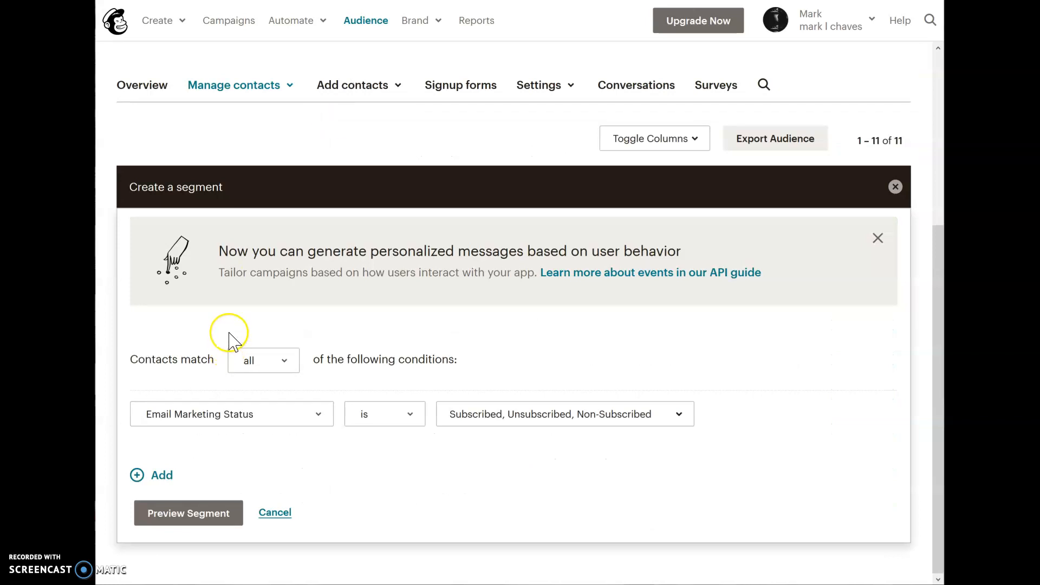
pyautogui.moveTo(209, 364)
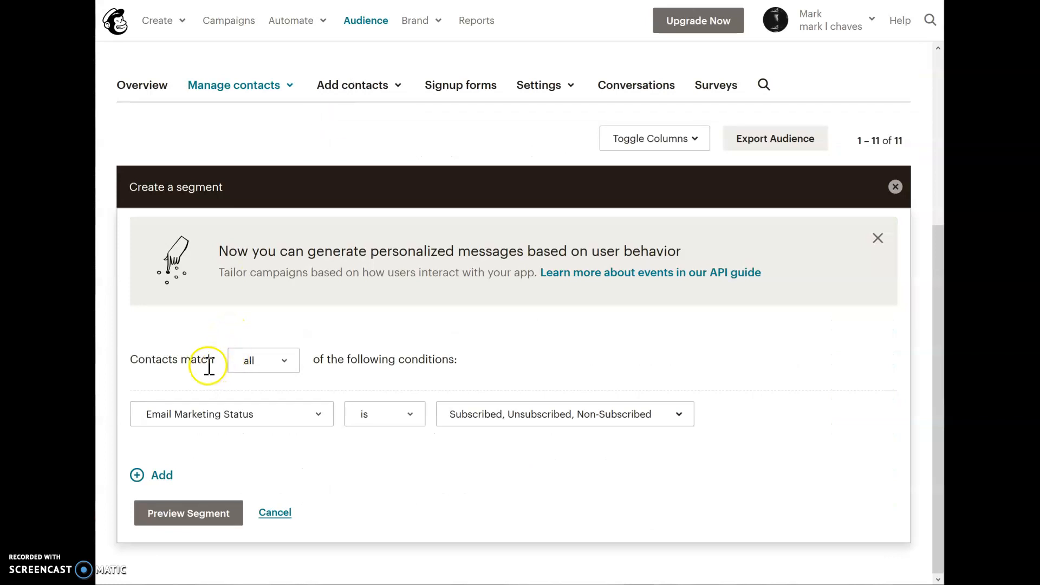
pyautogui.click(231, 414)
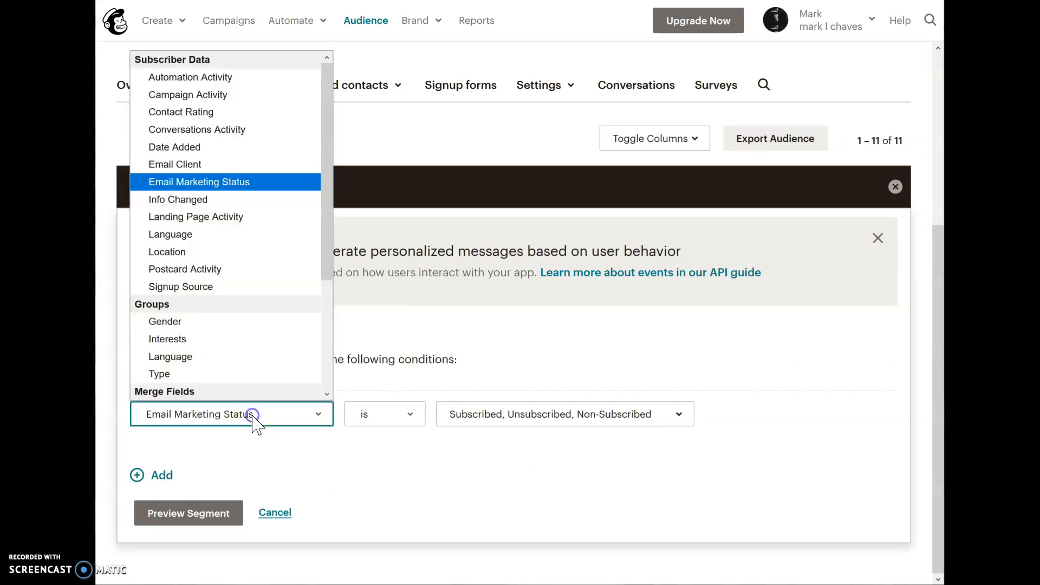
pyautogui.scroll(-3)
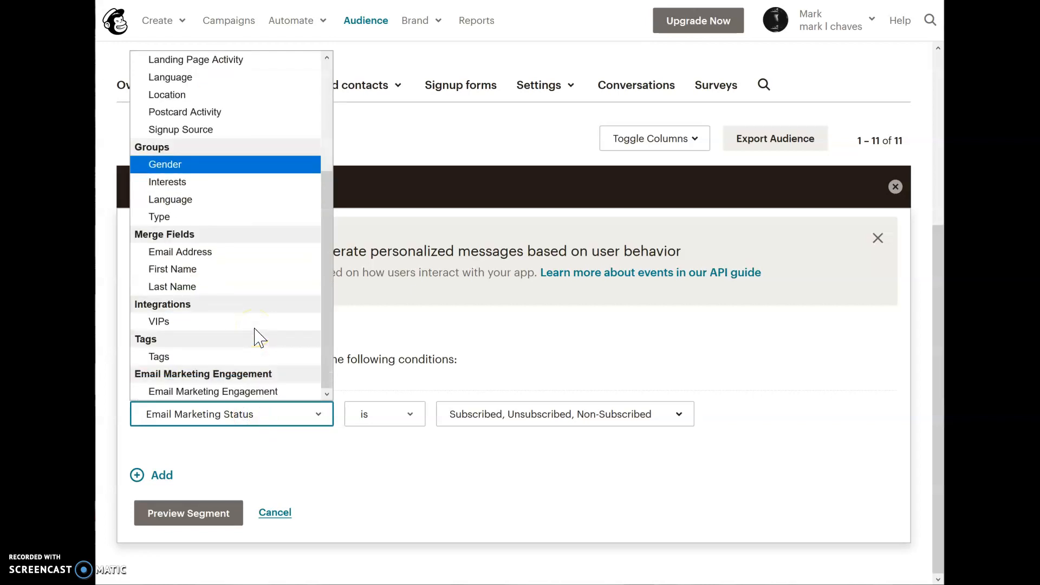
pyautogui.click(159, 357)
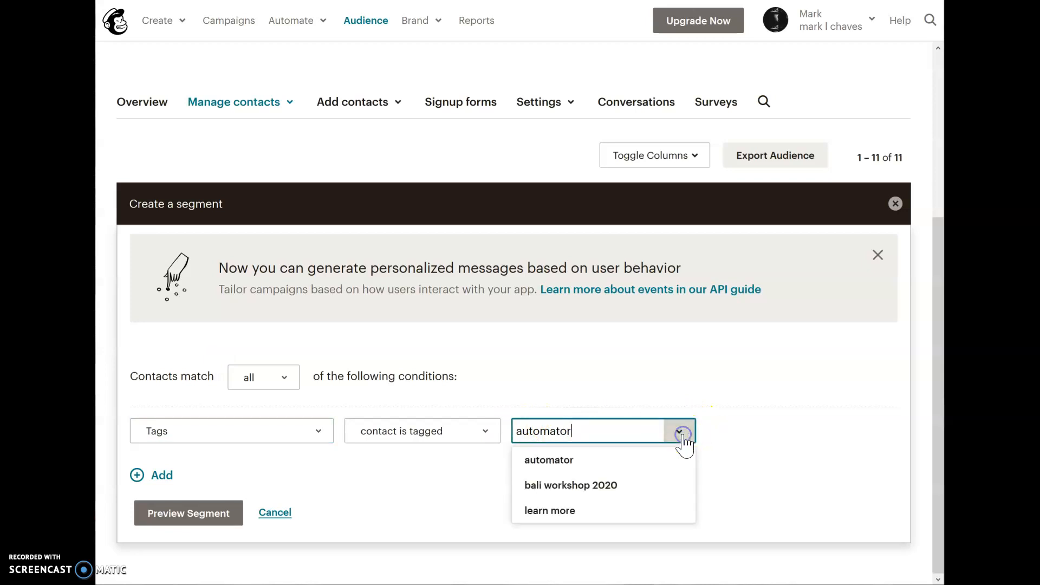
pyautogui.click(570, 485)
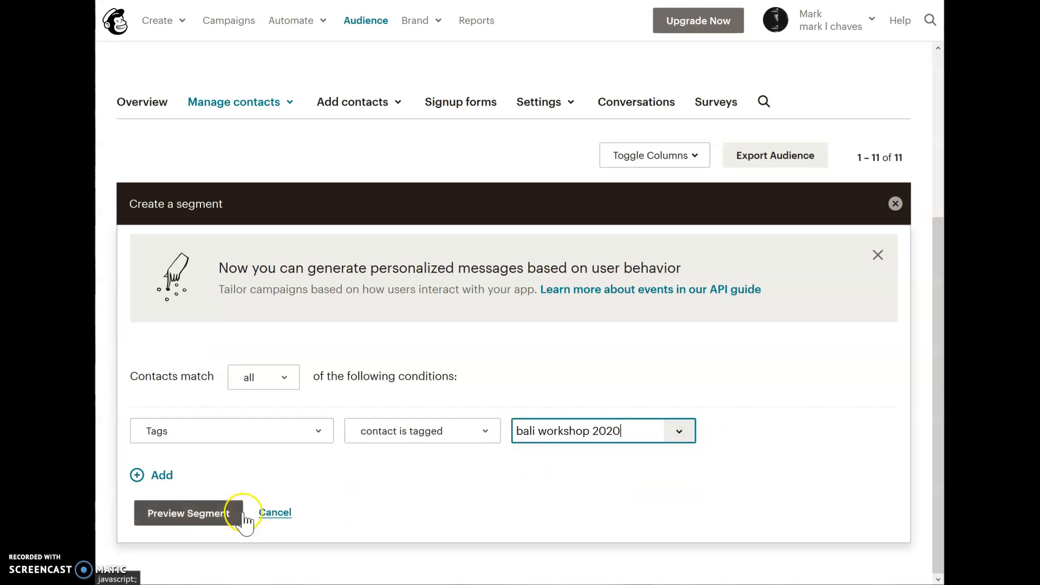
pyautogui.click(189, 512)
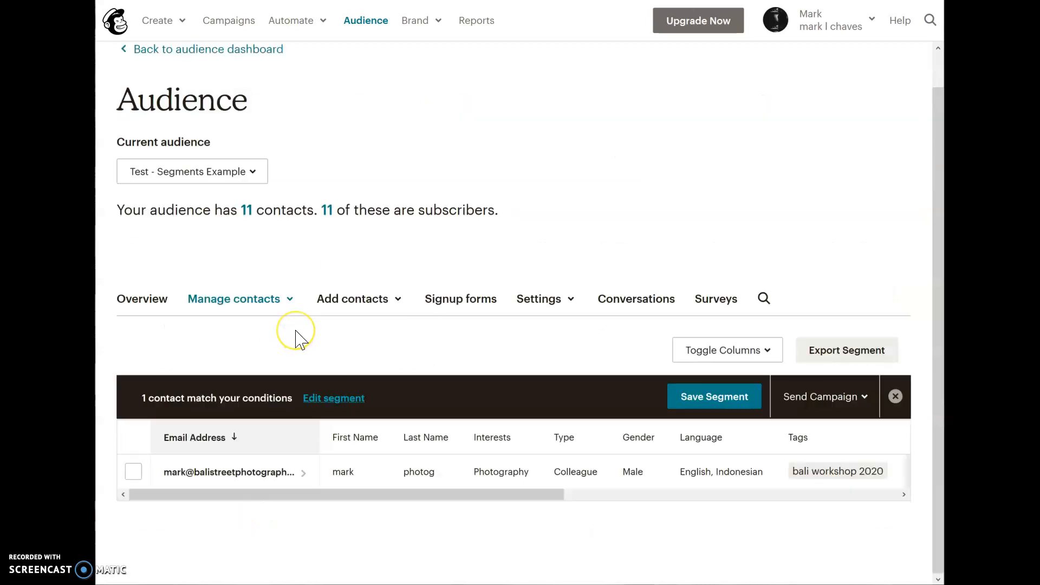
pyautogui.moveTo(237, 472)
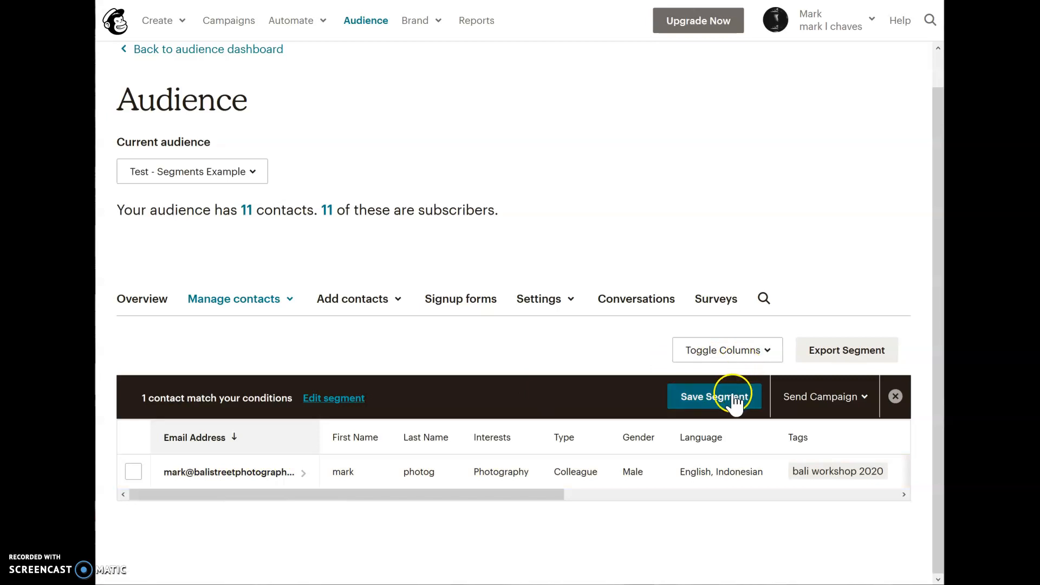
# Step: Name the previewed tag segment 'Bali Workshop 2020' and save it
pyautogui.click(714, 396)
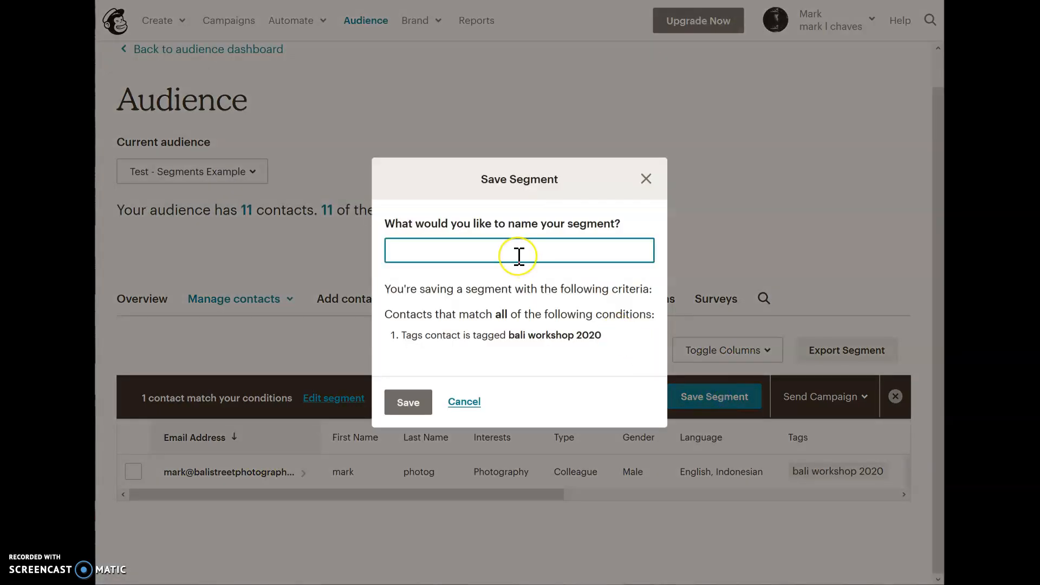
pyautogui.write('Bali S')
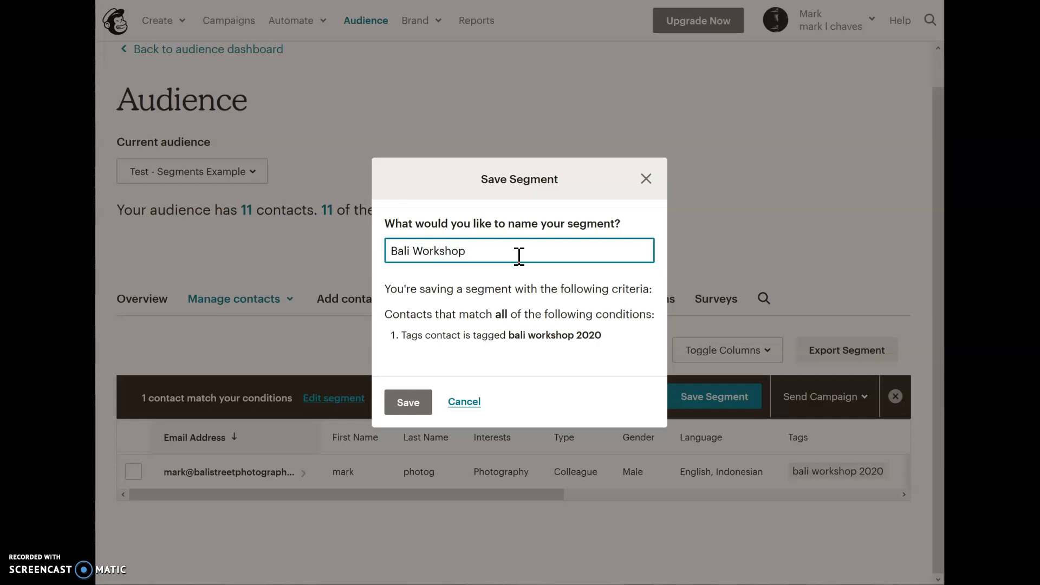
pyautogui.write('2020')
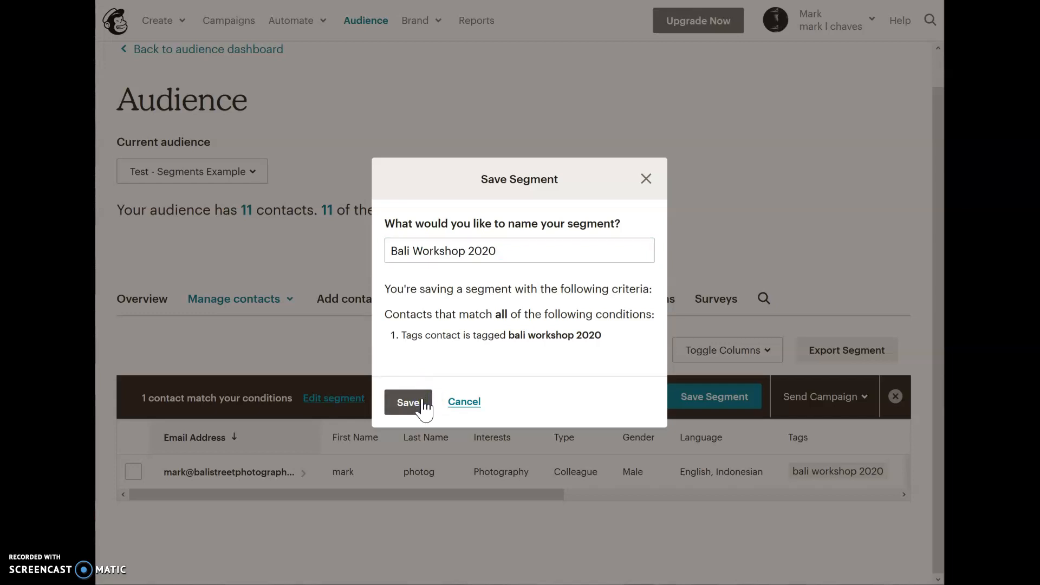
pyautogui.click(408, 403)
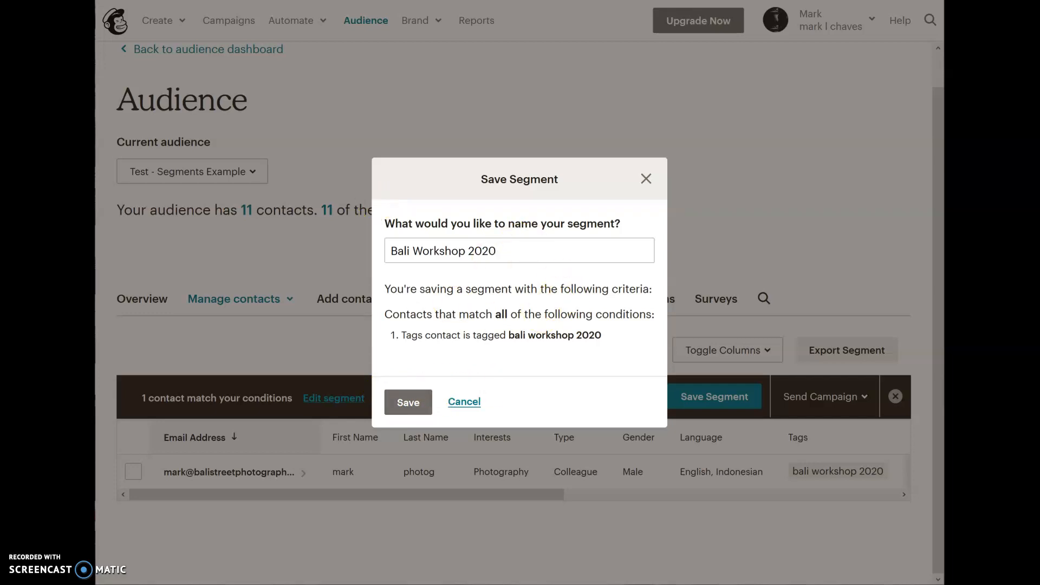
pyautogui.click(407, 402)
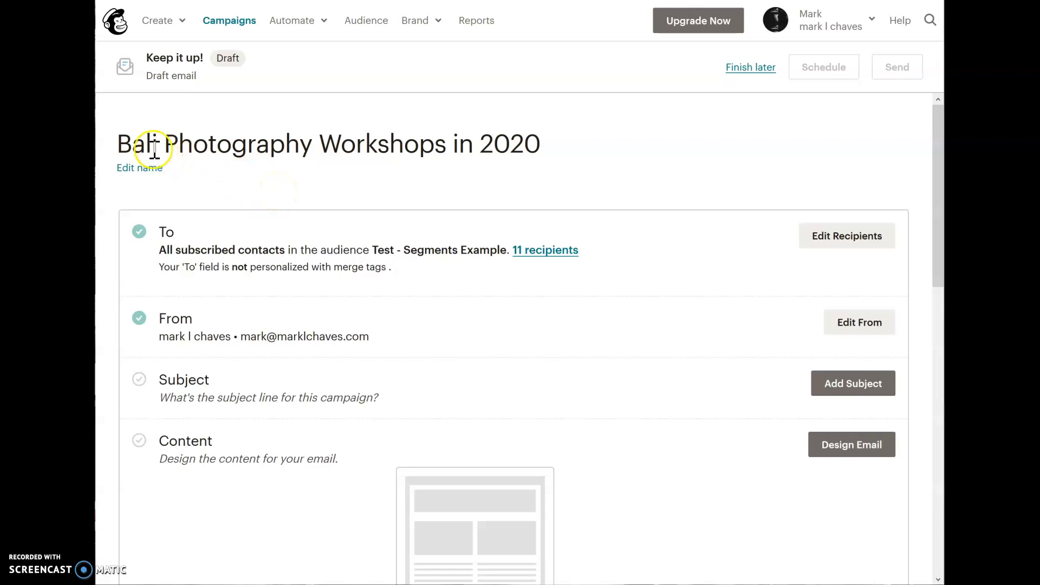
pyautogui.moveTo(285, 162)
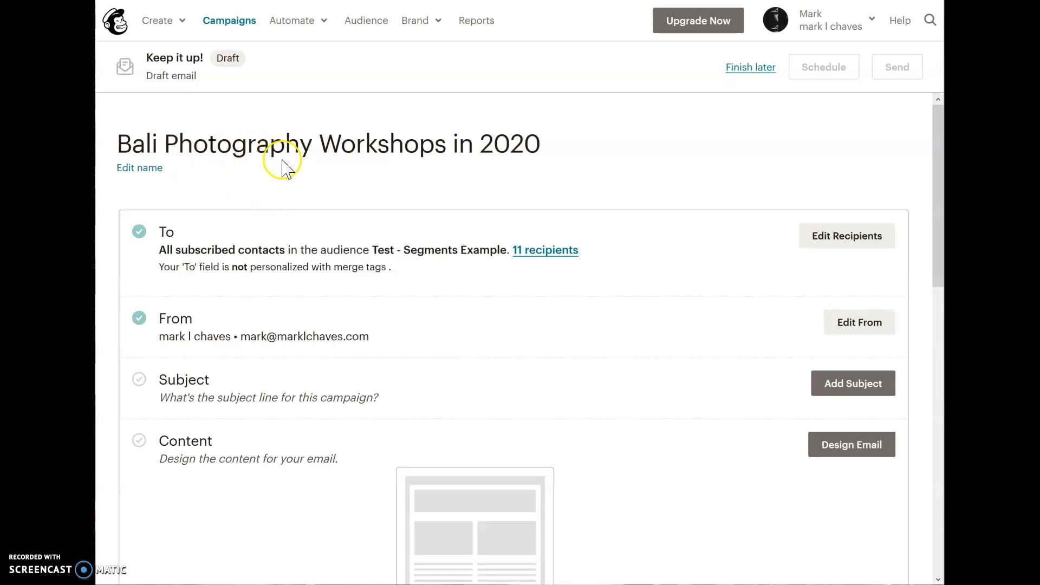
pyautogui.moveTo(318, 169)
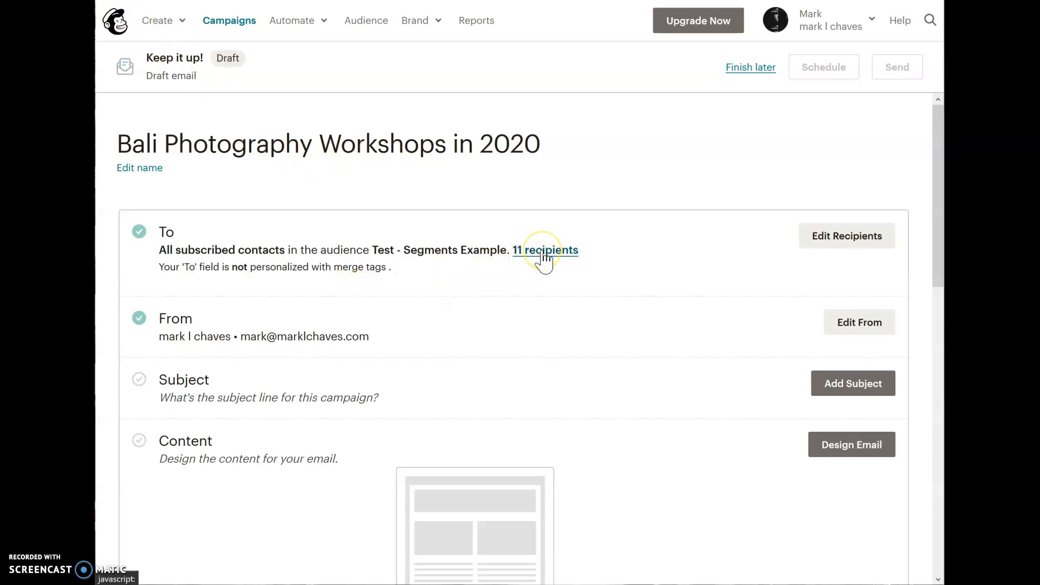
pyautogui.moveTo(816, 248)
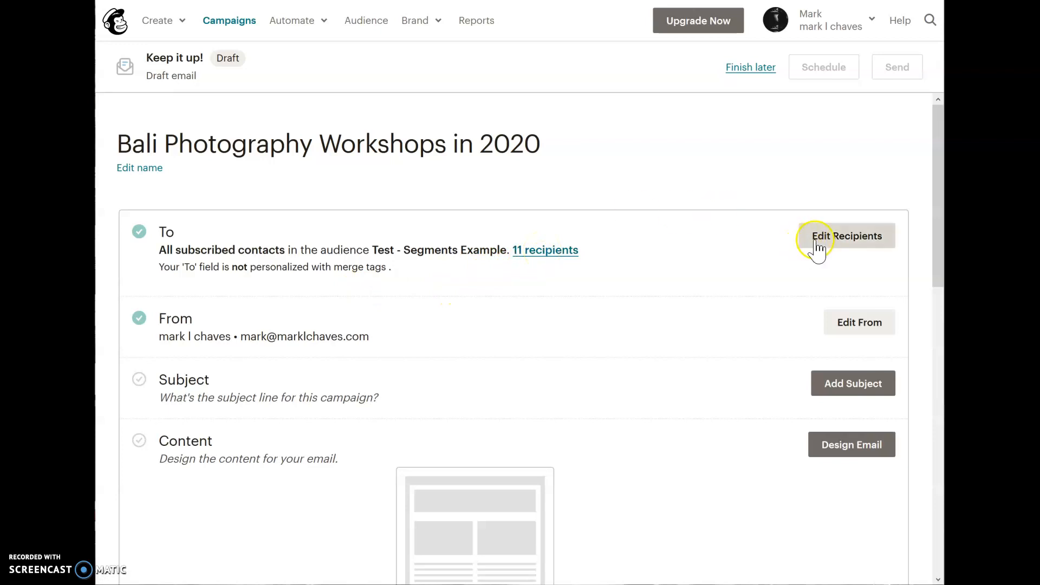
# Step: Change the draft's recipients to the Bali Workshop 2020 segment and save, giving 1 recipient
pyautogui.click(847, 235)
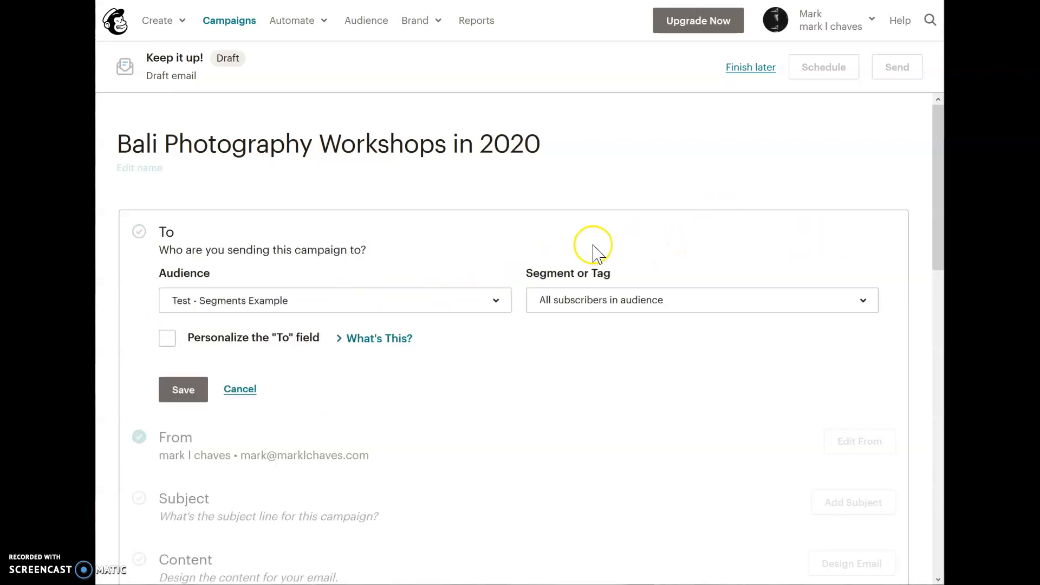
pyautogui.moveTo(308, 312)
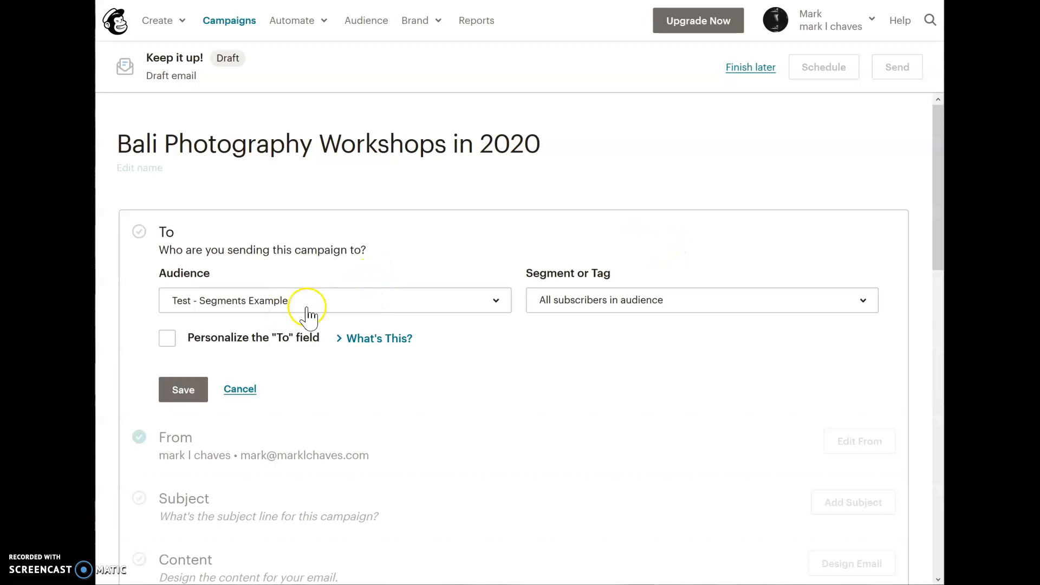
pyautogui.moveTo(624, 316)
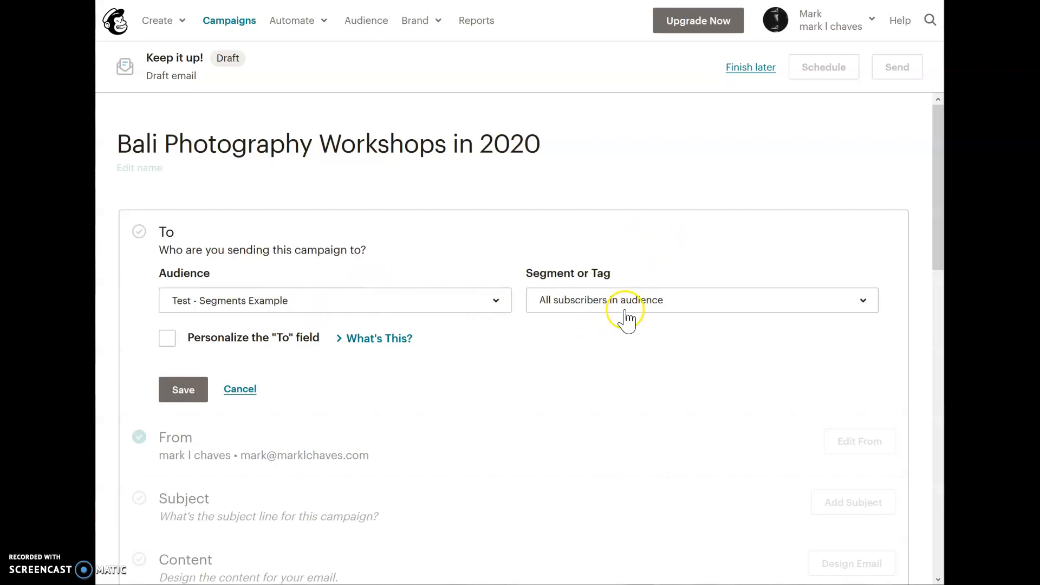
pyautogui.click(701, 299)
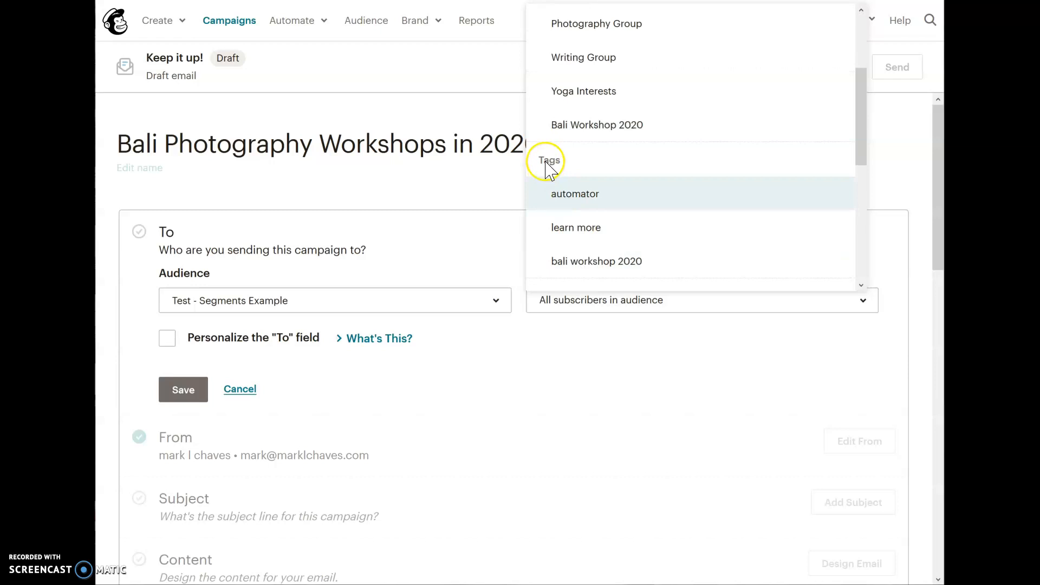
pyautogui.moveTo(663, 152)
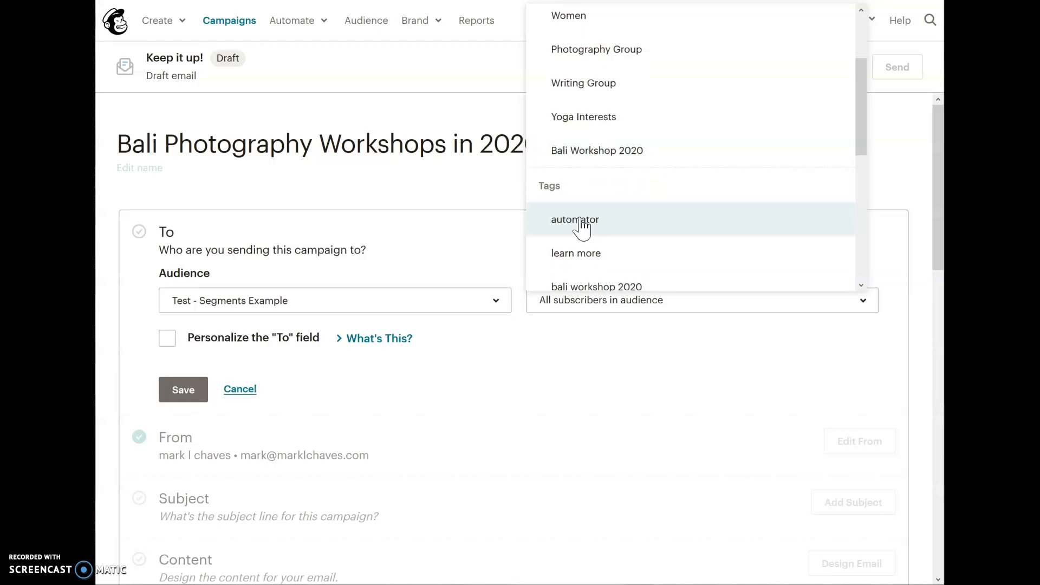
pyautogui.moveTo(582, 287)
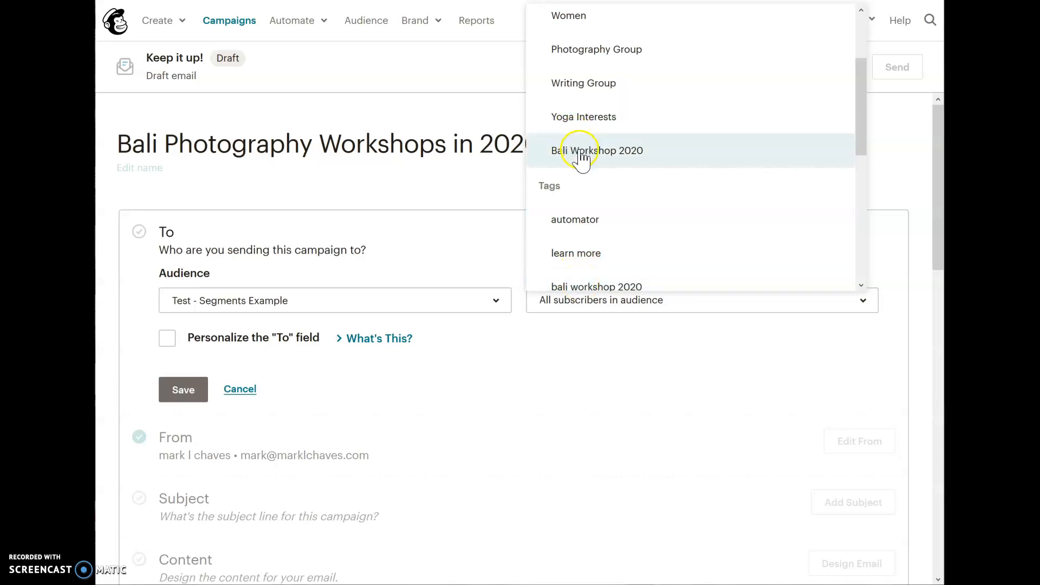
pyautogui.click(598, 150)
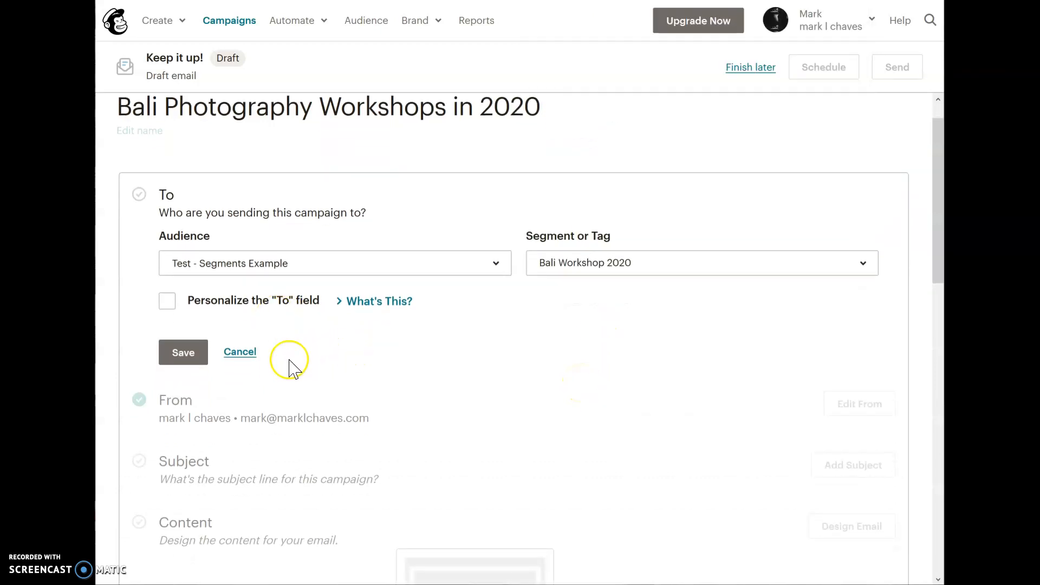
pyautogui.click(183, 352)
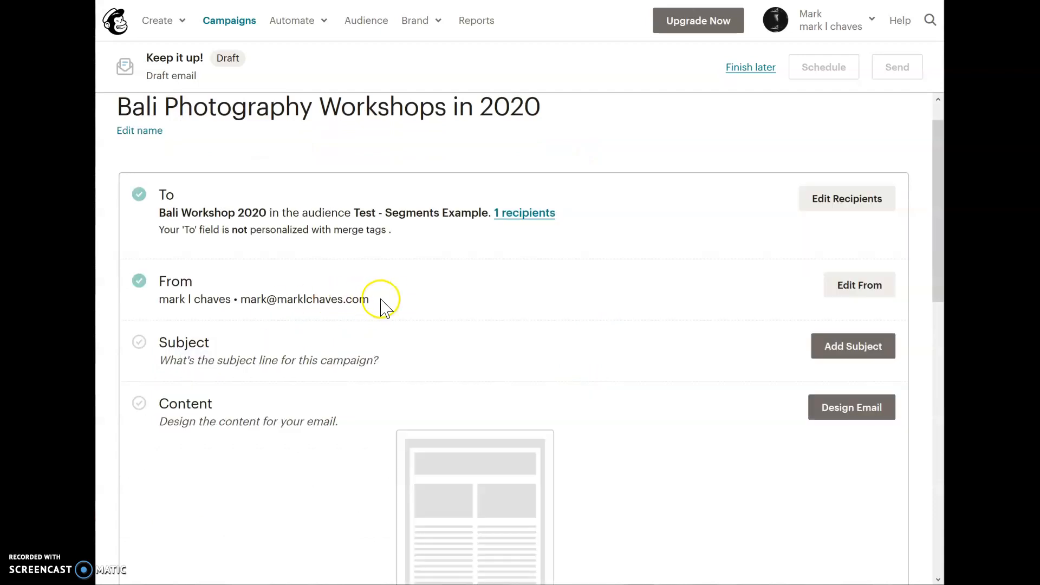
pyautogui.moveTo(393, 303)
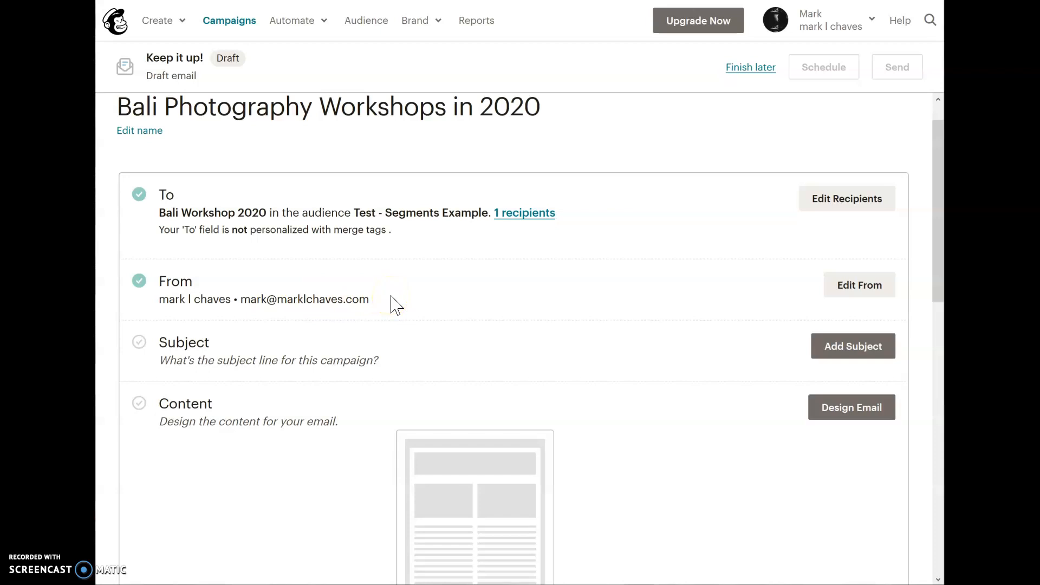
pyautogui.moveTo(392, 304)
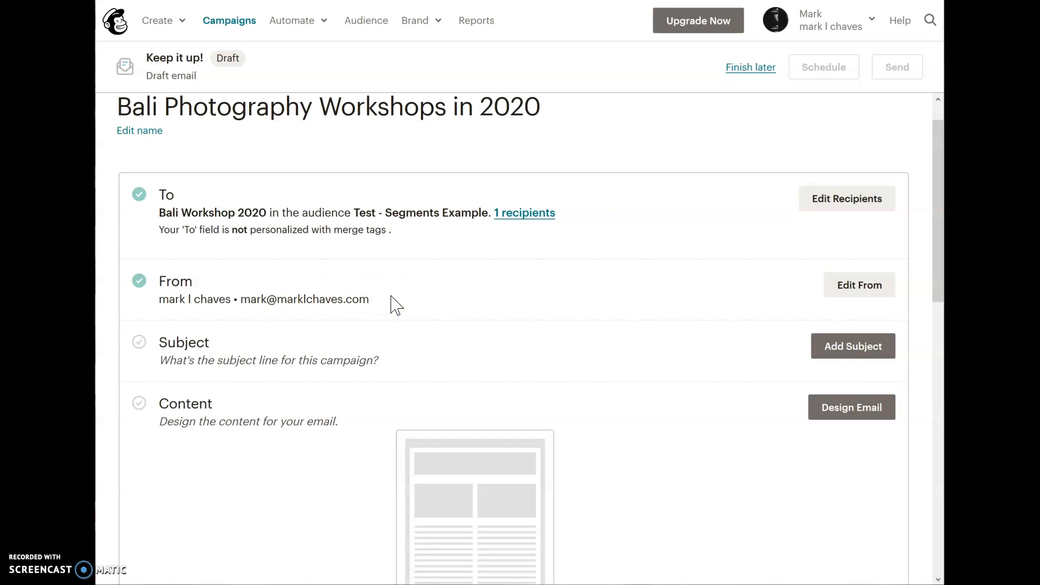